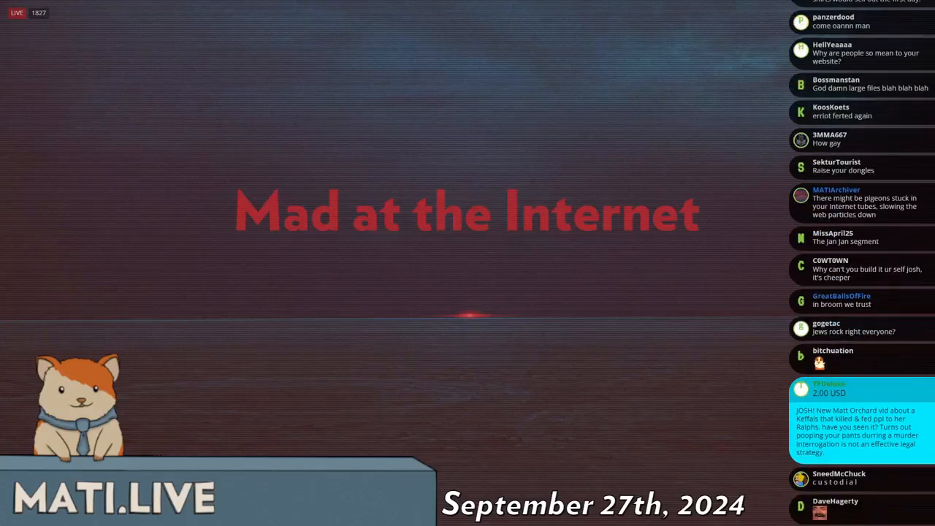
Scroll through the translated 'On the resignation of the Green Party leadership' post while commenting
{"action": "scroll", "scroll_direction": "down", "scroll_amount": 3}
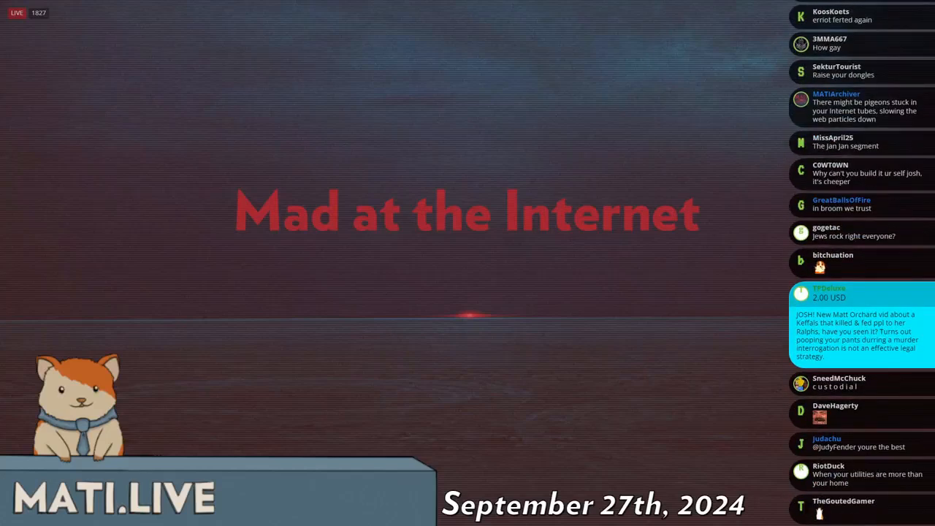
{"action": "scroll", "scroll_direction": "up", "scroll_amount": 3}
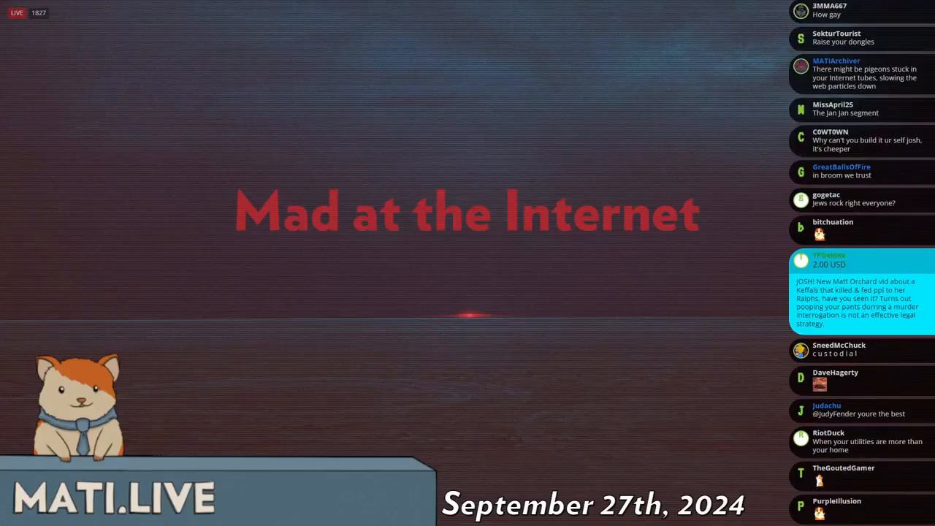
{"action": "scroll", "scroll_direction": "down", "scroll_amount": 3}
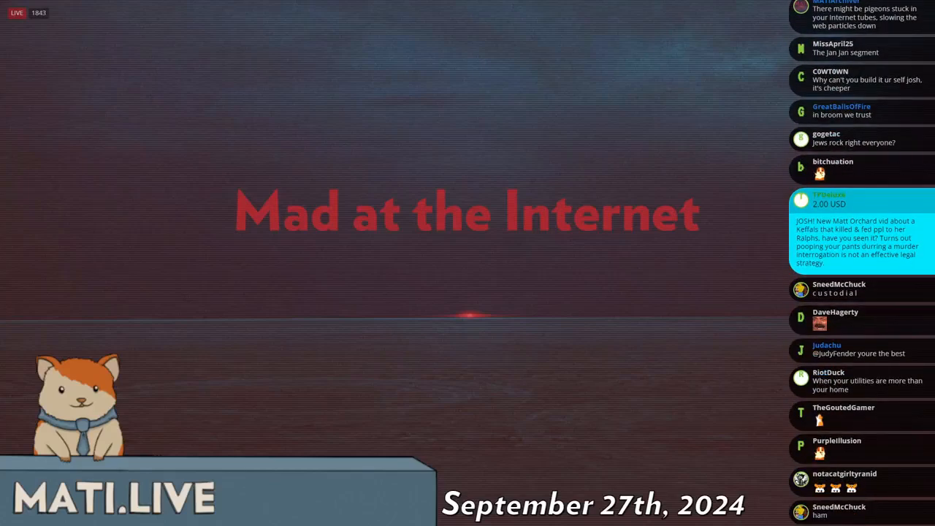
{"action": "scroll", "scroll_direction": "down", "scroll_amount": 3}
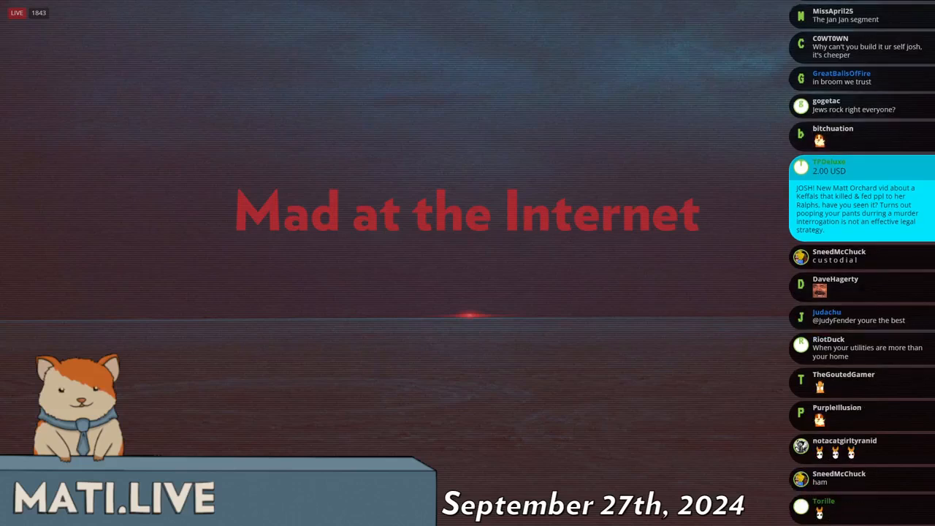
{"action": "scroll", "scroll_direction": "down", "scroll_amount": 3}
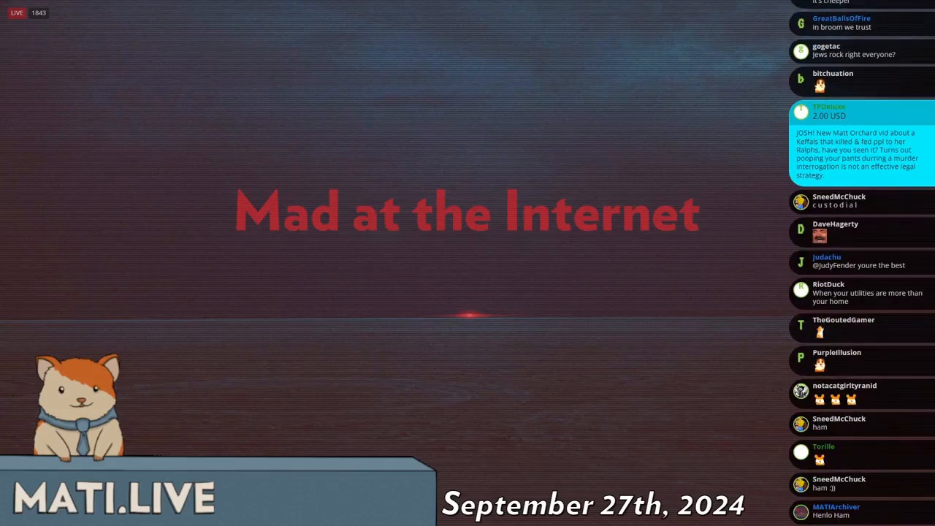
{"action": "scroll", "scroll_direction": "down", "scroll_amount": 3}
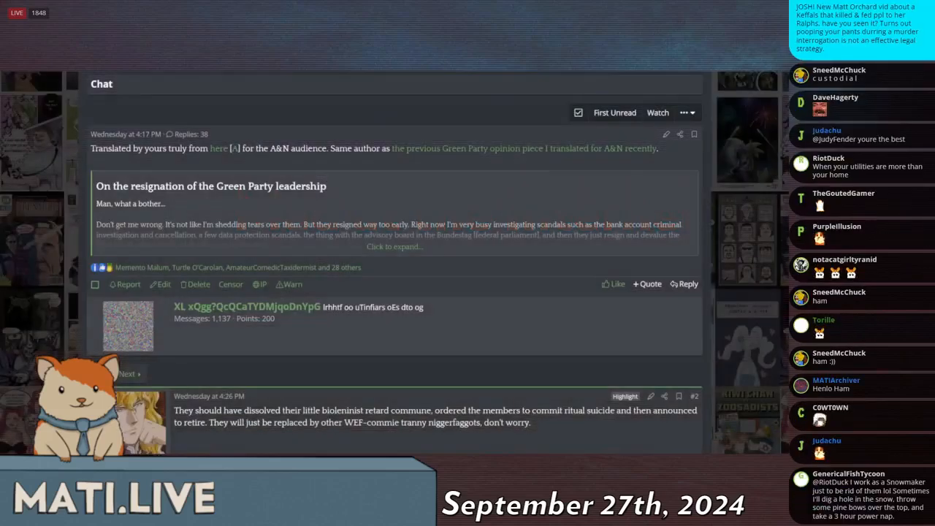
{"action": "scroll", "scroll_direction": "down", "scroll_amount": 3}
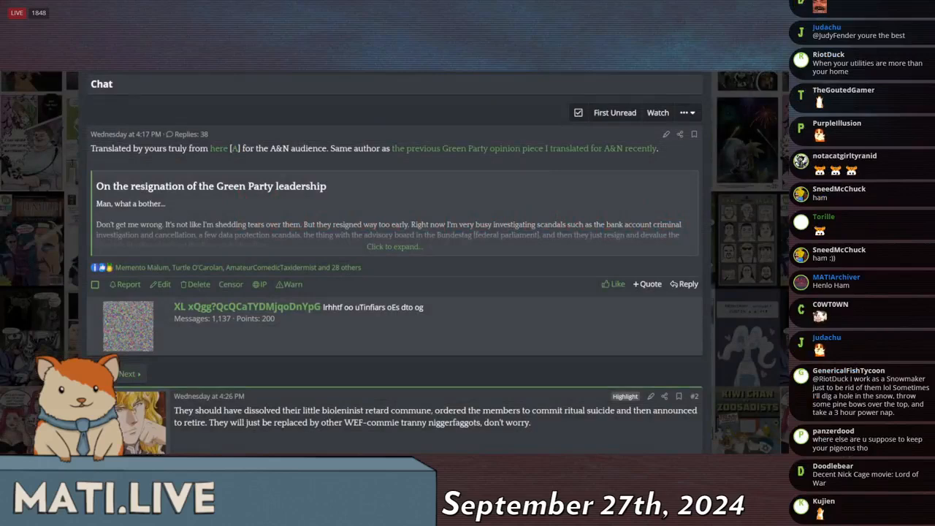
{"action": "scroll", "scroll_direction": "down", "scroll_amount": 3}
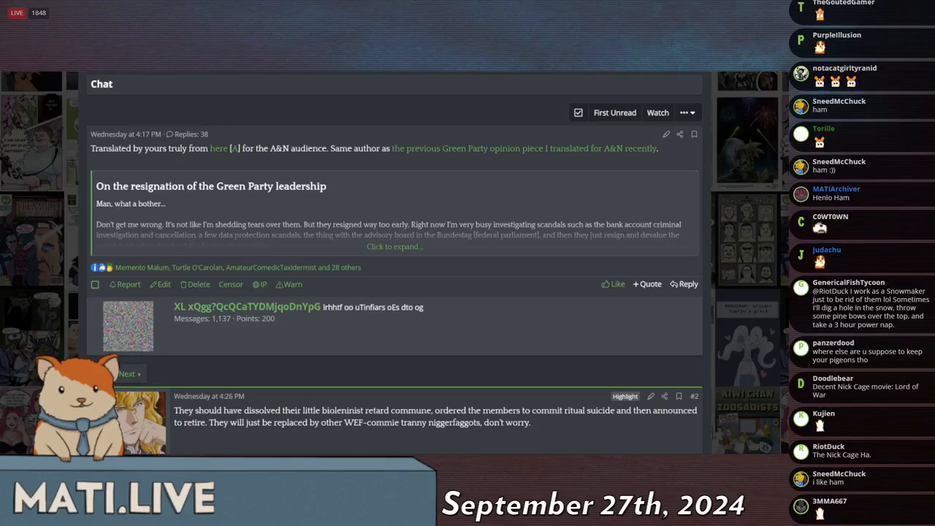
{"action": "scroll", "scroll_direction": "down", "scroll_amount": 3}
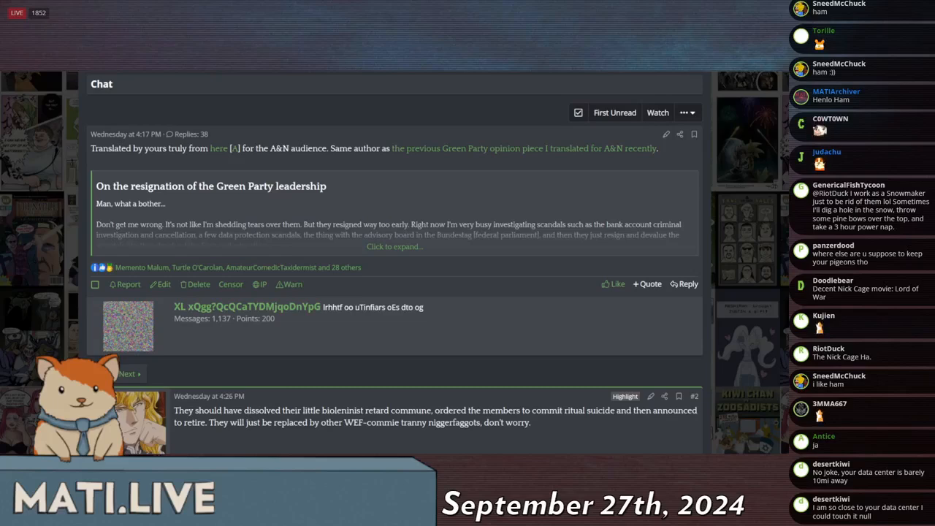
{"action": "scroll", "scroll_direction": "down", "scroll_amount": 3}
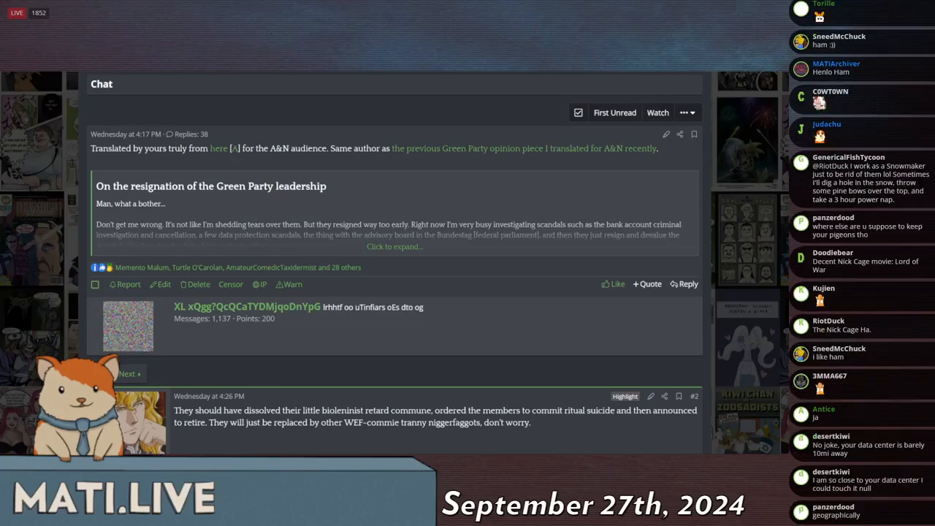
{"action": "scroll", "scroll_direction": "down", "scroll_amount": 3}
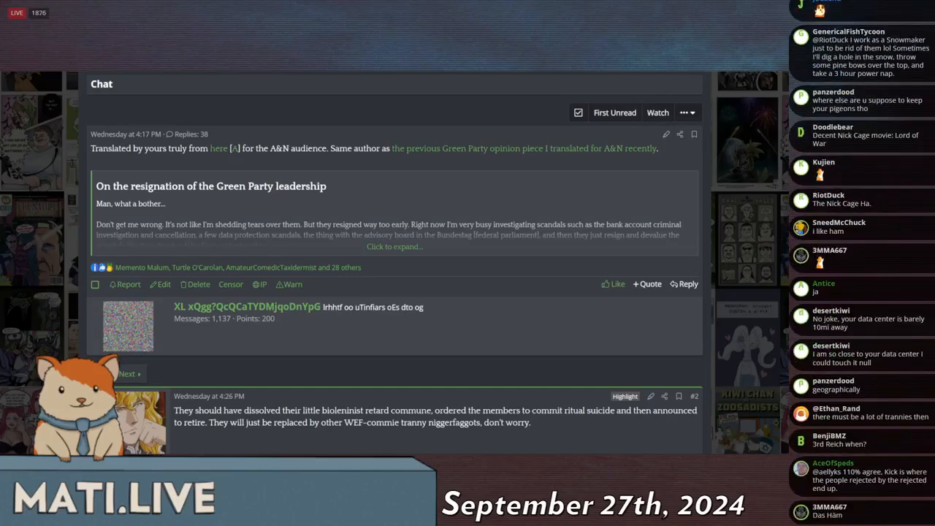
{"action": "scroll", "scroll_direction": "down", "scroll_amount": 3}
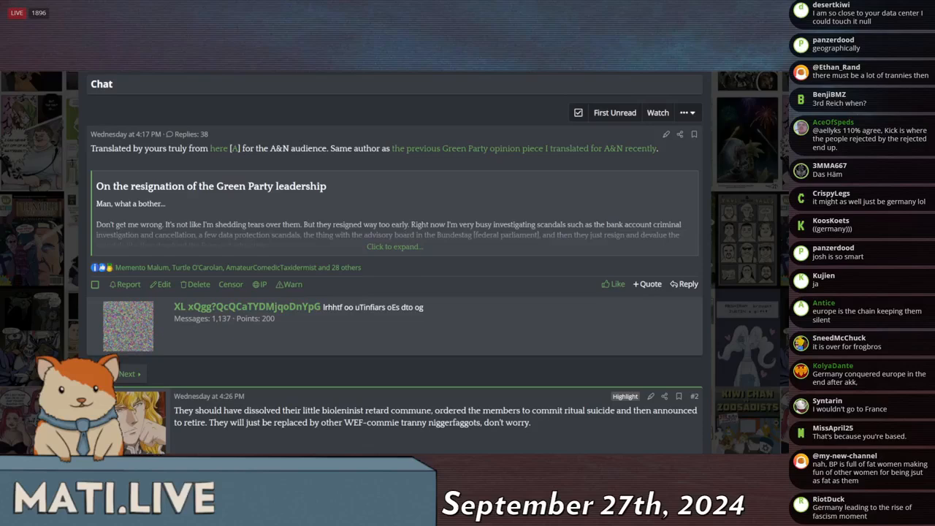
{"action": "scroll", "scroll_direction": "down", "scroll_amount": 3}
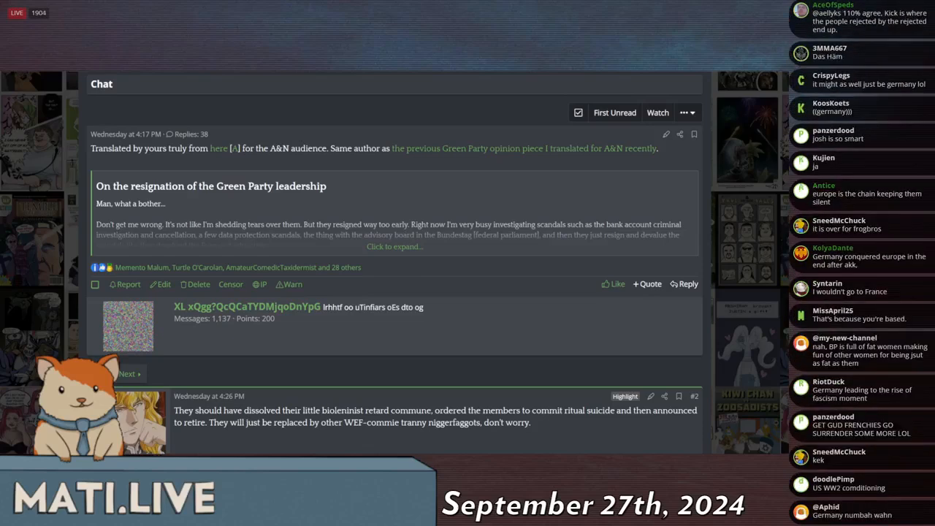
{"action": "scroll", "scroll_direction": "down", "scroll_amount": 3}
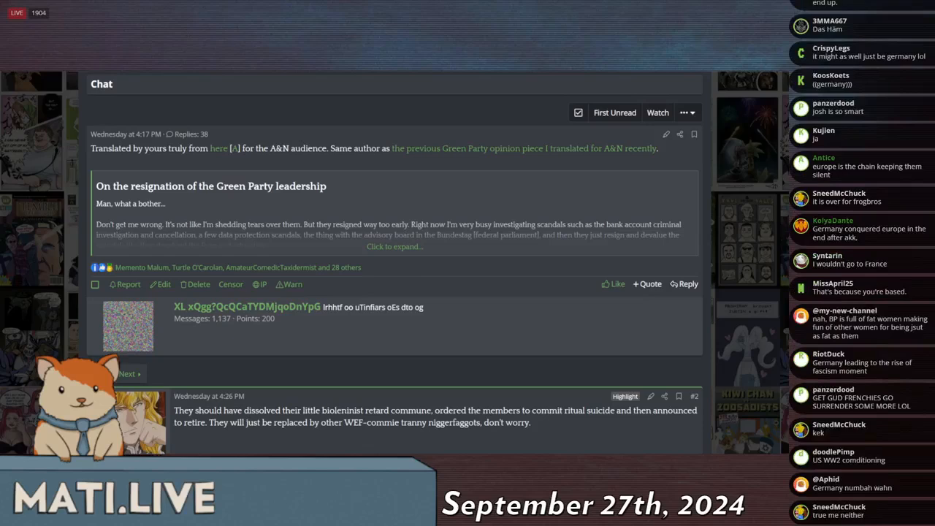
{"action": "scroll", "scroll_direction": "down", "scroll_amount": 3}
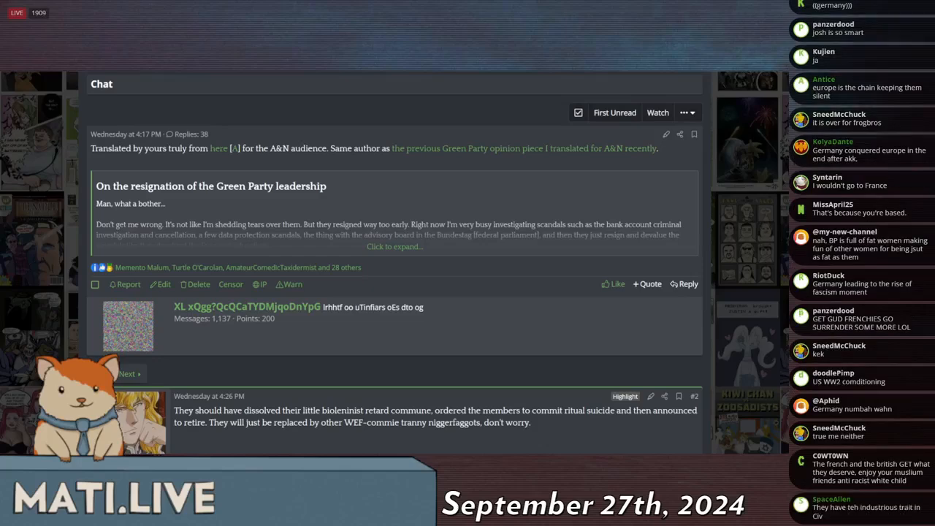
{"action": "scroll", "scroll_direction": "down", "scroll_amount": 3}
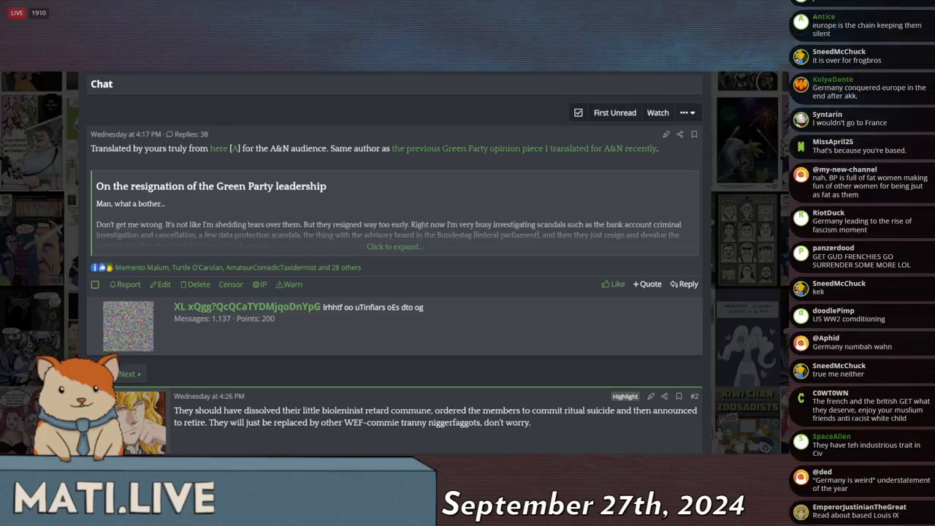
{"action": "scroll", "scroll_direction": "down", "scroll_amount": 3}
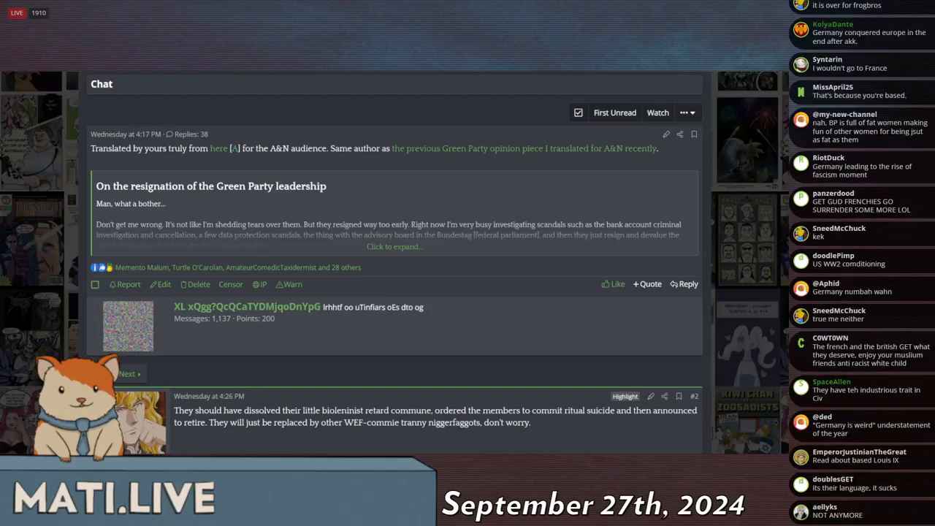
{"action": "scroll", "scroll_direction": "down", "scroll_amount": 3}
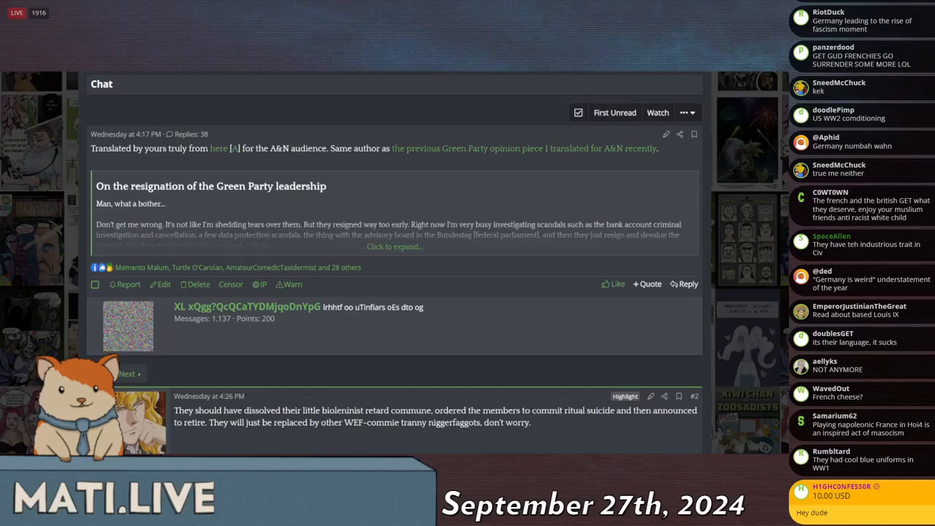
{"action": "scroll", "scroll_direction": "up", "scroll_amount": 3}
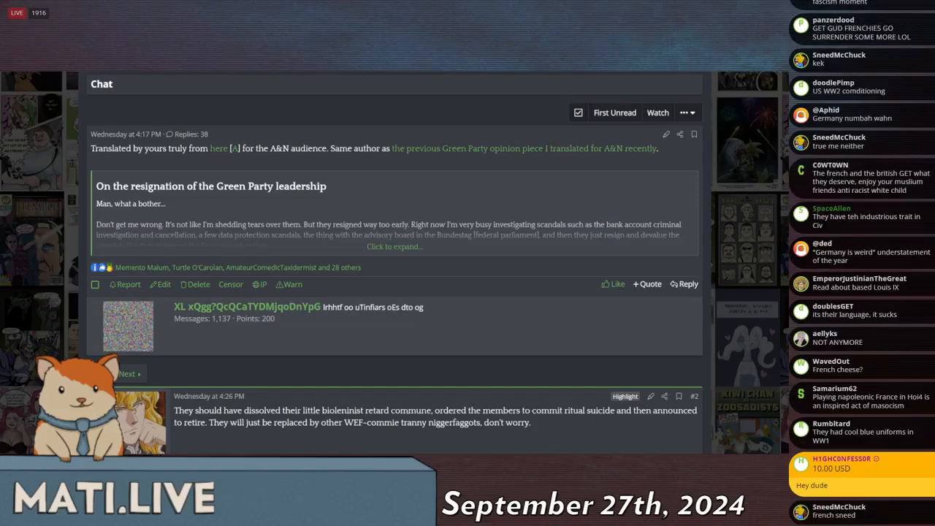
{"action": "scroll", "scroll_direction": "down", "scroll_amount": 3}
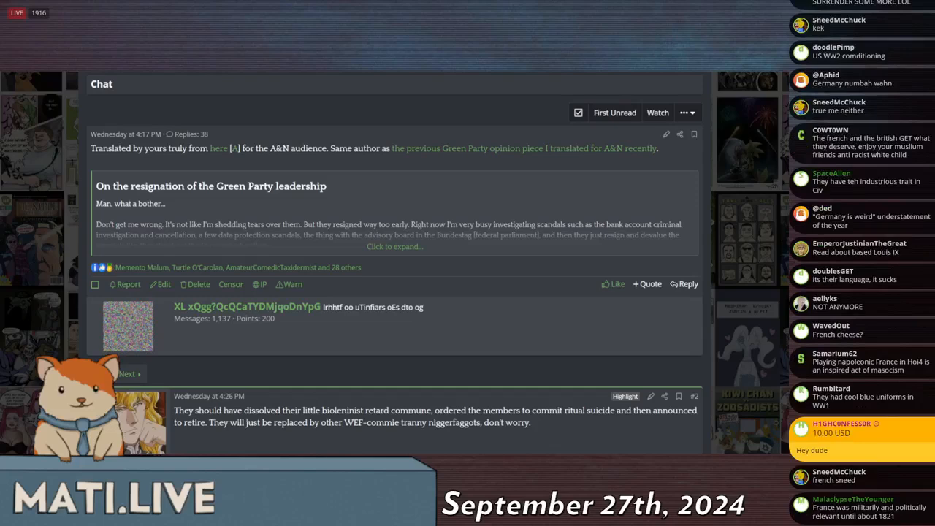
{"action": "scroll", "scroll_direction": "down", "scroll_amount": 3}
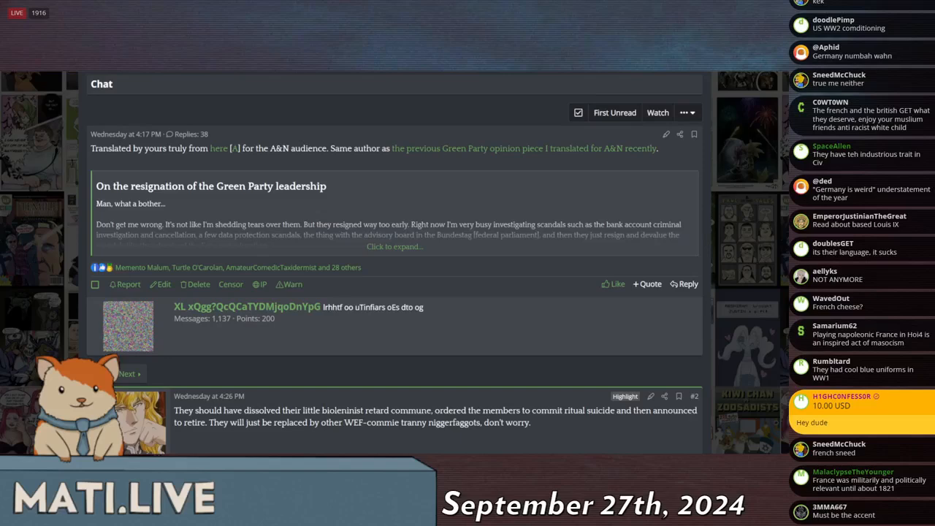
{"action": "scroll", "scroll_direction": "down", "scroll_amount": 3}
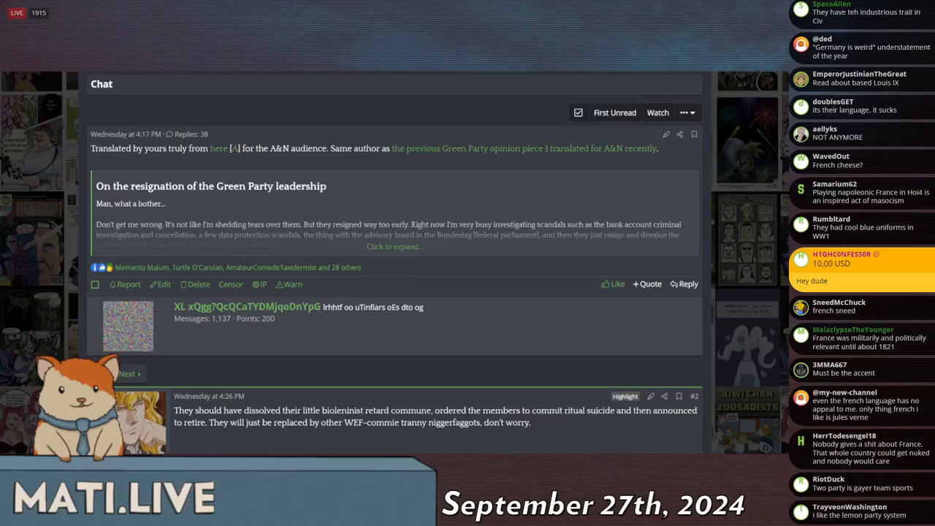
{"action": "scroll", "scroll_direction": "down", "scroll_amount": 3}
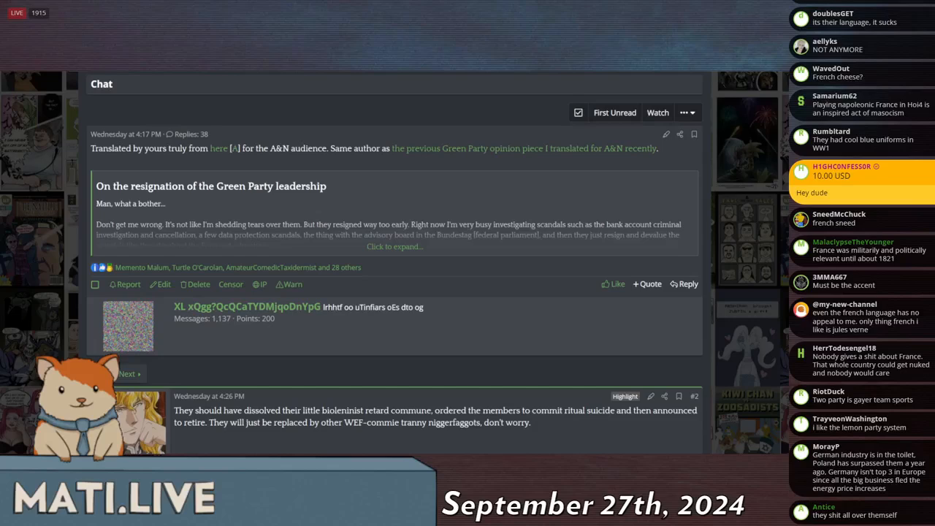
{"action": "scroll", "scroll_direction": "down", "scroll_amount": 3}
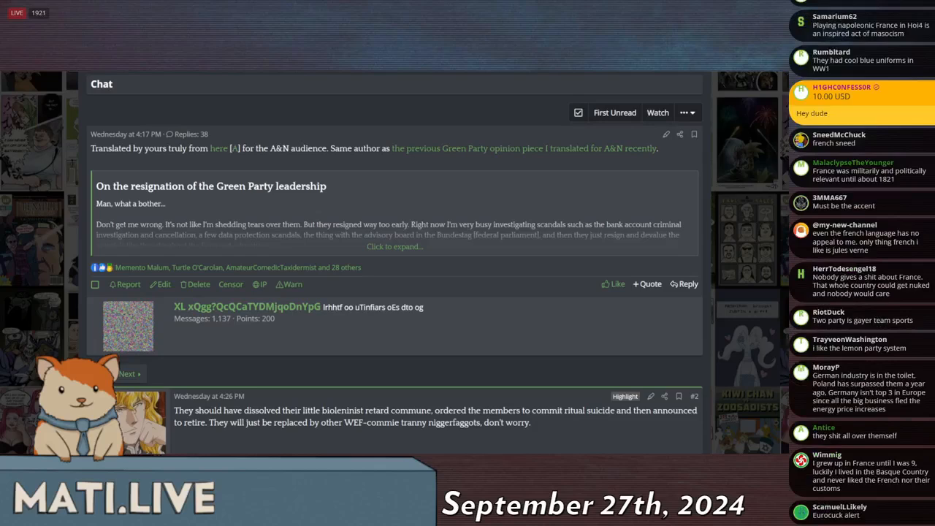
{"action": "scroll", "scroll_direction": "down", "scroll_amount": 3}
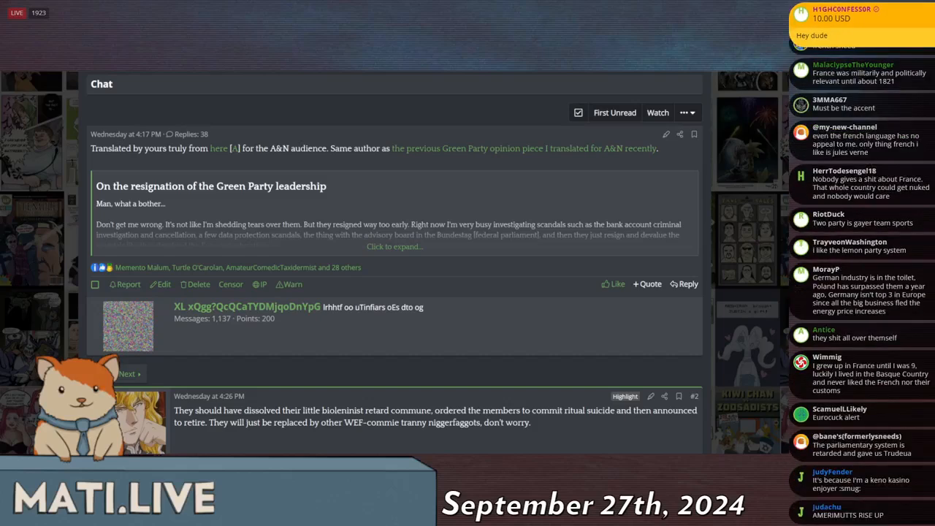
{"action": "scroll", "scroll_direction": "down", "scroll_amount": 3}
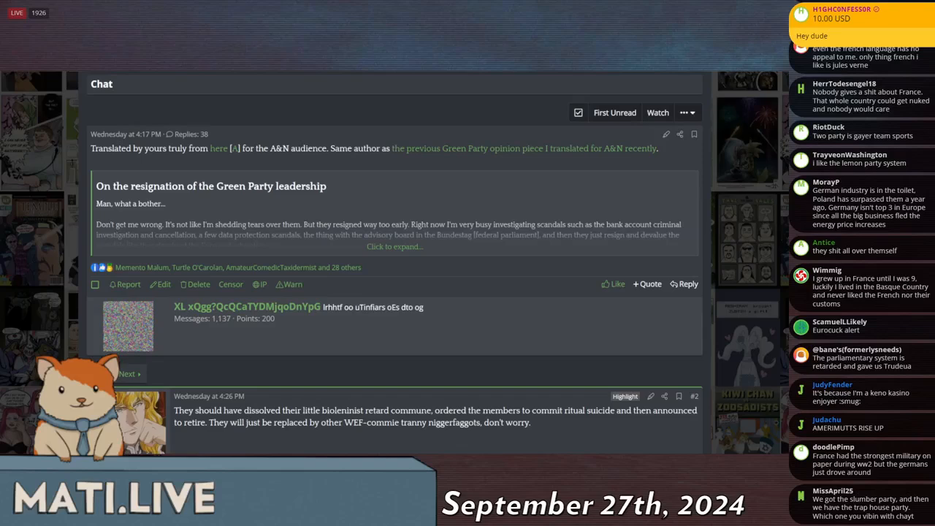
Continue down the expanded post and replies into the Green Youth leadership resignation thread
{"action": "scroll", "scroll_direction": "down", "scroll_amount": 3}
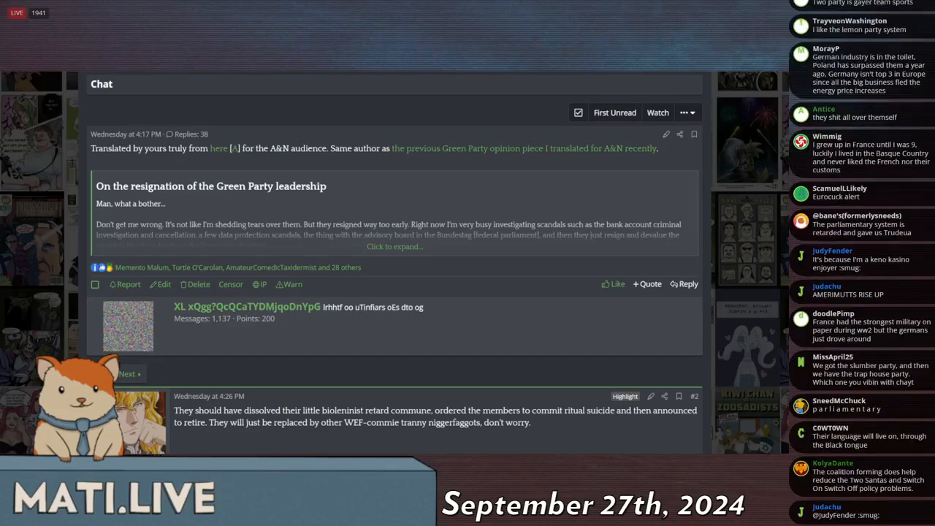
{"action": "scroll", "scroll_direction": "down", "scroll_amount": 3}
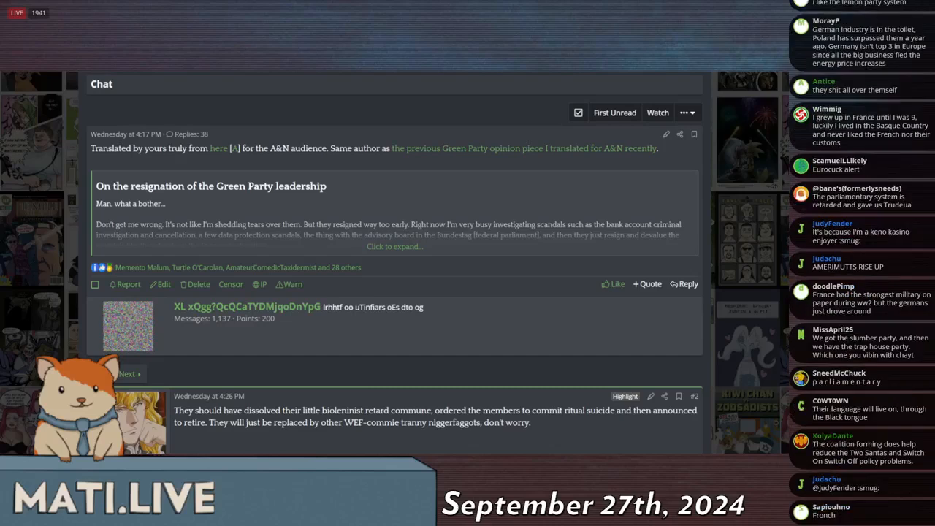
{"action": "scroll", "scroll_direction": "down", "scroll_amount": 3}
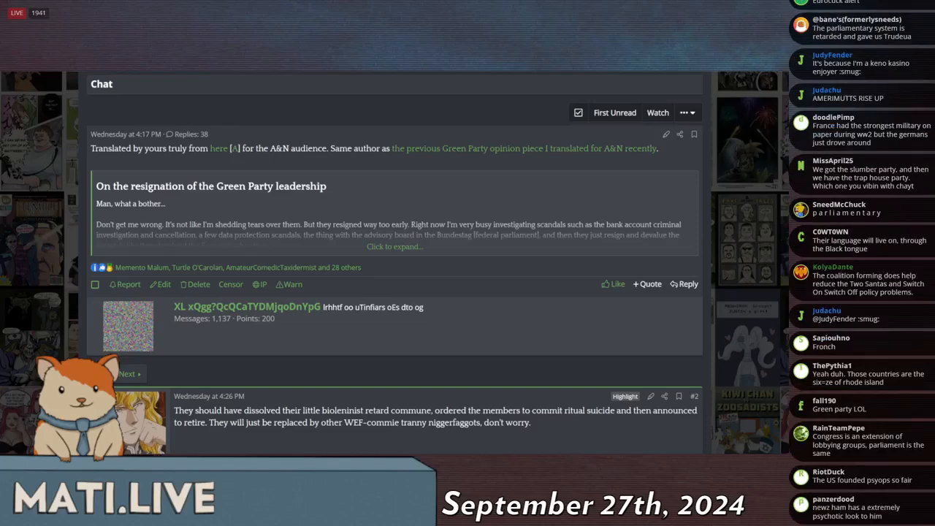
{"action": "scroll", "scroll_direction": "down", "scroll_amount": 3}
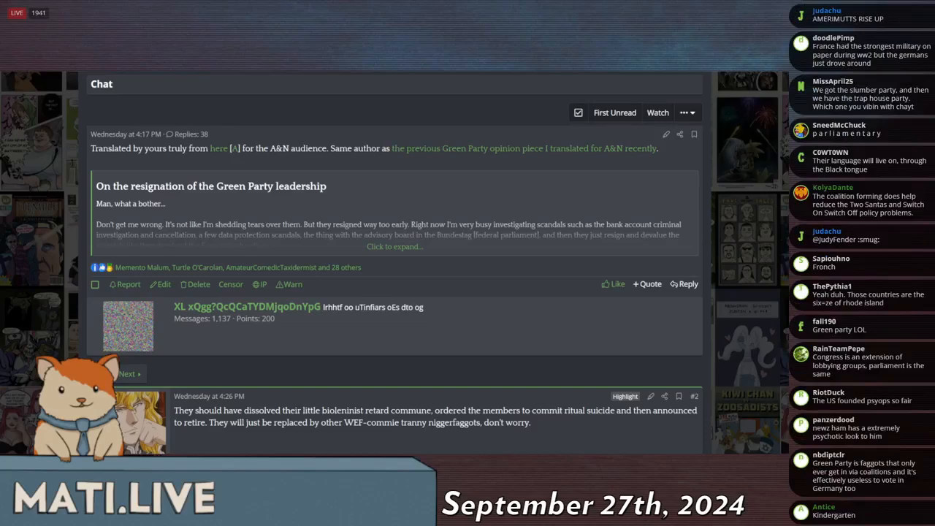
{"action": "scroll", "scroll_direction": "down", "scroll_amount": 3}
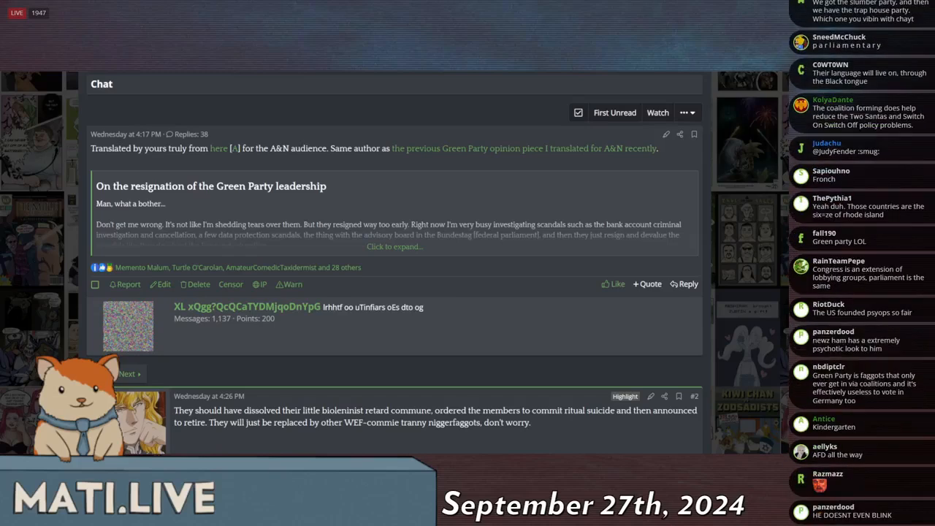
{"action": "scroll", "scroll_direction": "down", "scroll_amount": 3}
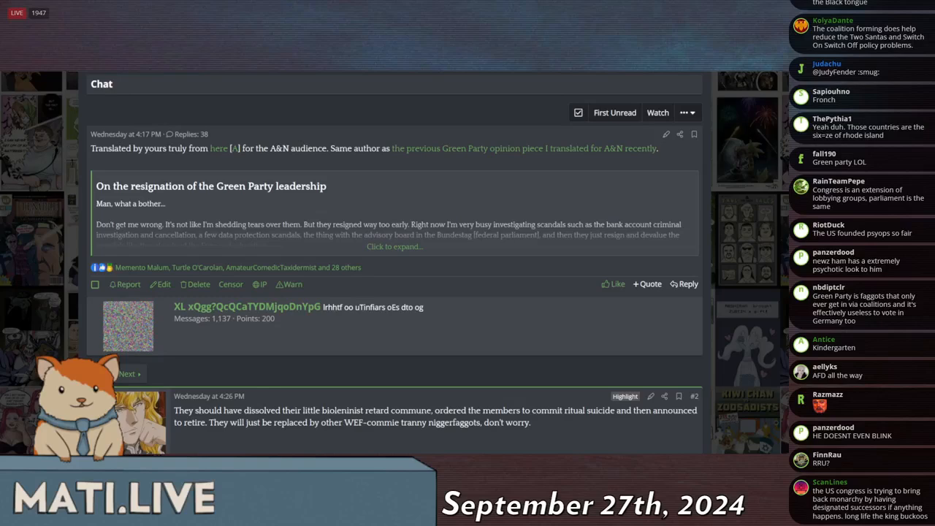
{"action": "scroll", "scroll_direction": "down", "scroll_amount": 3}
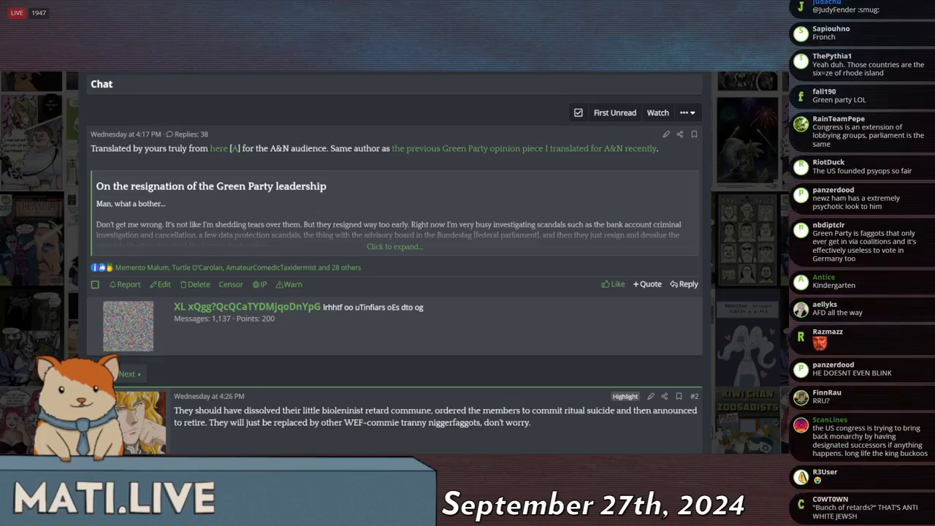
{"action": "scroll", "scroll_direction": "down", "scroll_amount": 3}
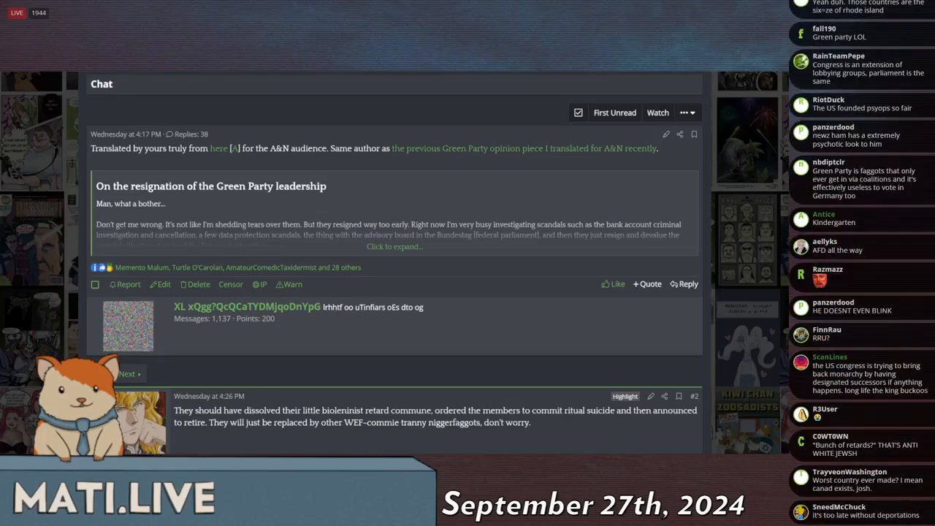
{"action": "scroll", "scroll_direction": "down", "scroll_amount": 3}
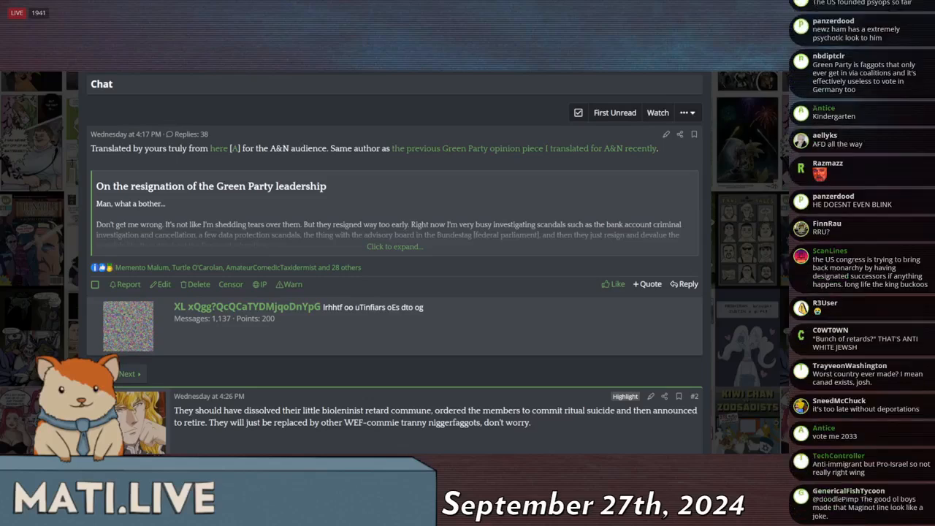
{"action": "scroll", "scroll_direction": "down", "scroll_amount": 3}
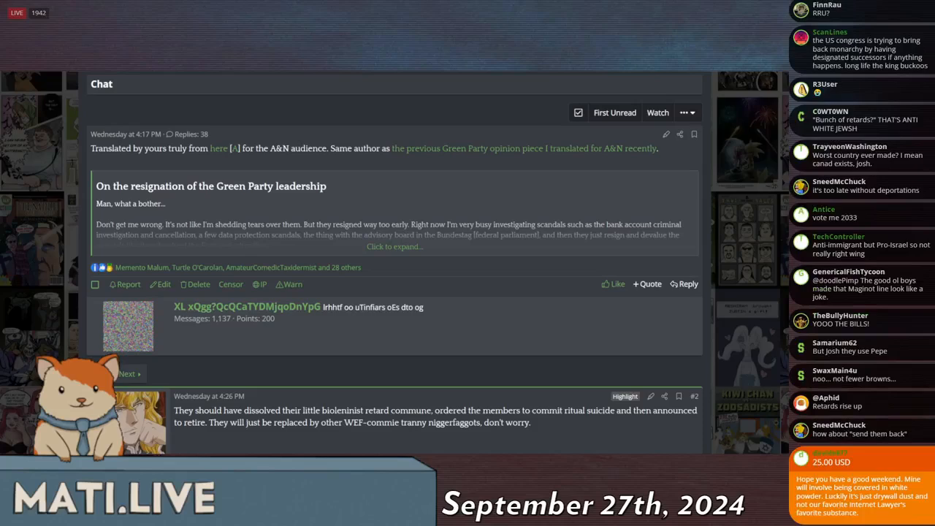
{"action": "scroll", "scroll_direction": "down", "scroll_amount": 3}
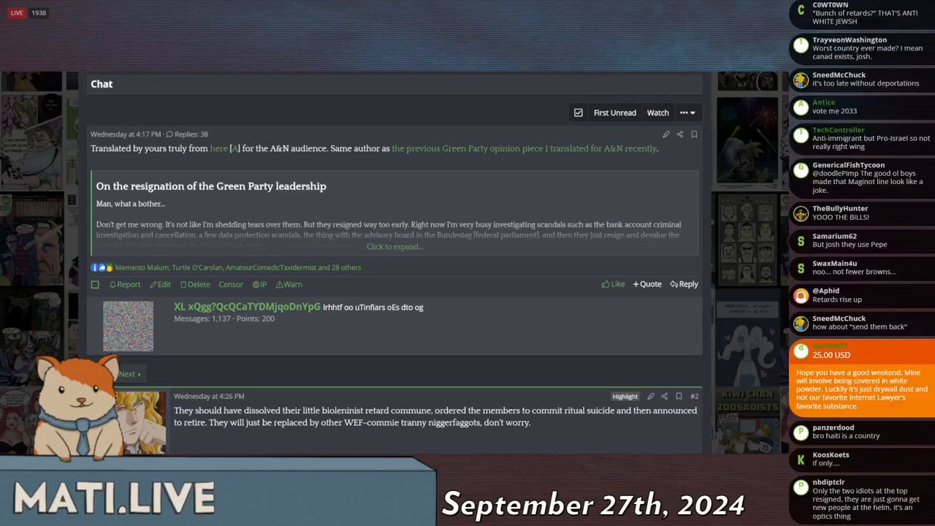
{"action": "scroll", "scroll_direction": "down", "scroll_amount": 3}
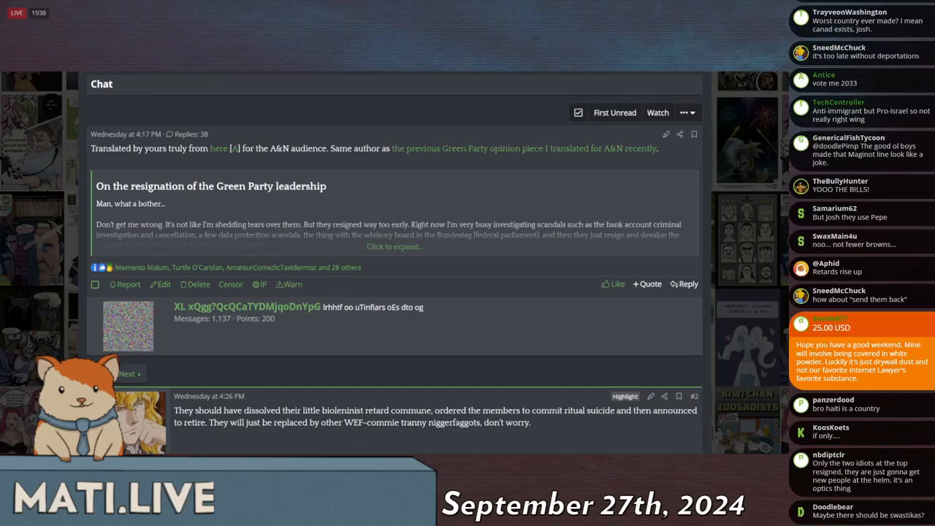
{"action": "scroll", "scroll_direction": "down", "scroll_amount": 3}
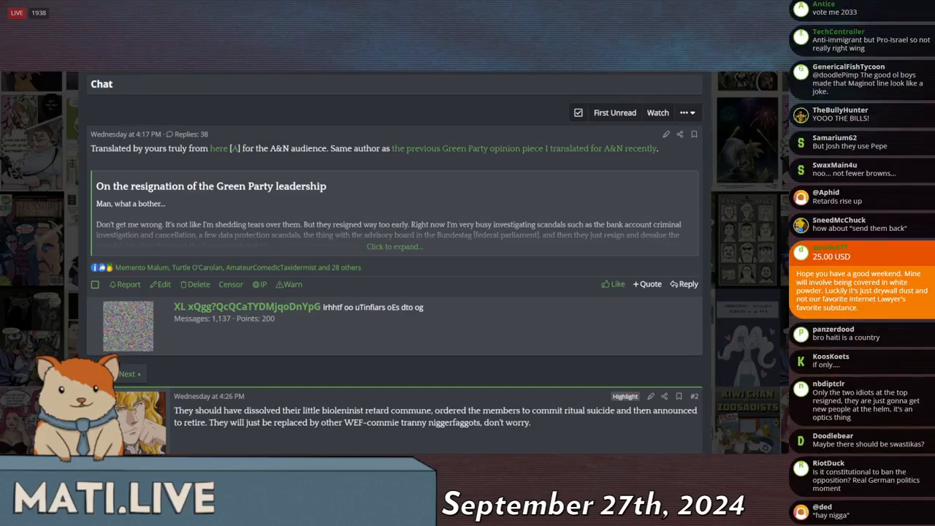
{"action": "scroll", "scroll_direction": "down", "scroll_amount": 3}
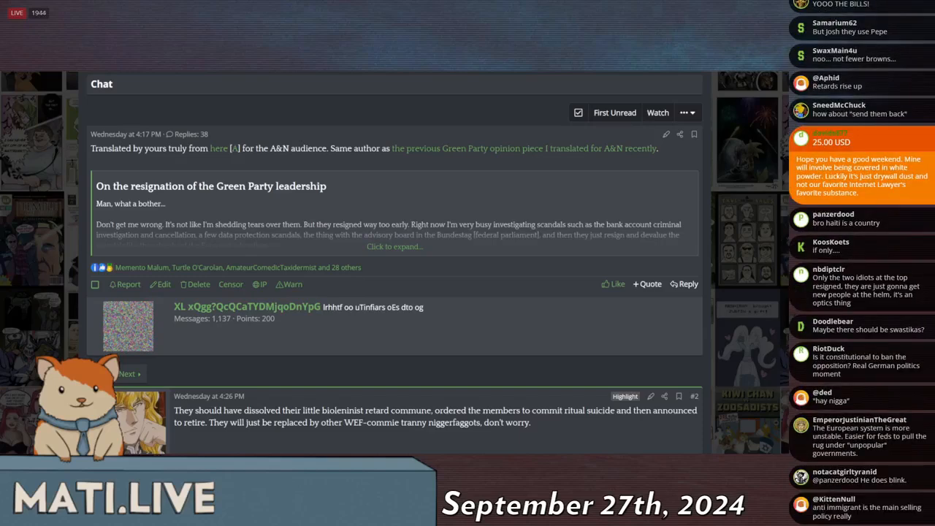
{"action": "scroll", "scroll_direction": "down", "scroll_amount": 3}
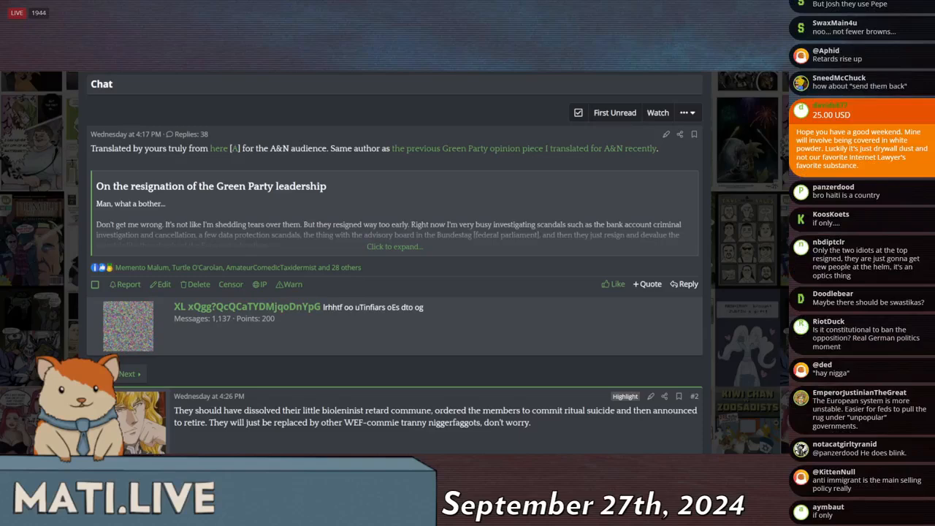
{"action": "scroll", "scroll_direction": "down", "scroll_amount": 3}
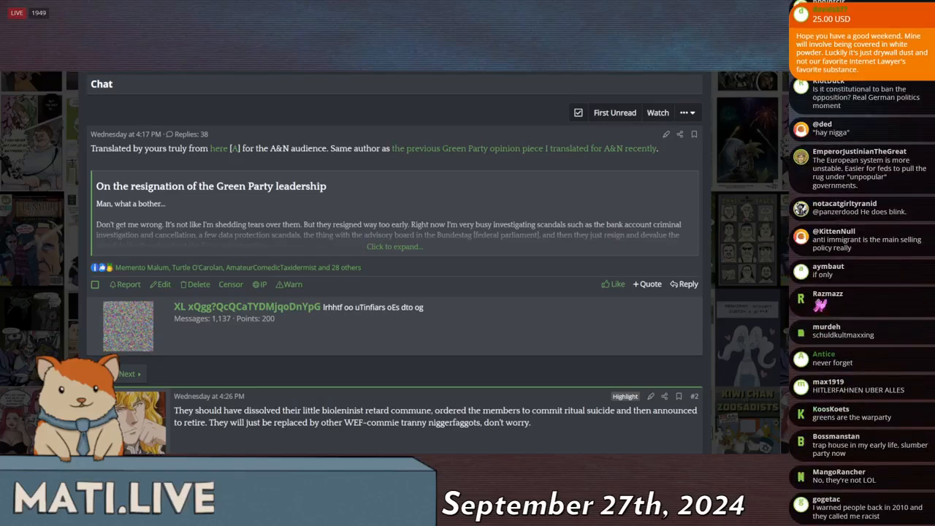
{"action": "scroll", "scroll_direction": "down", "scroll_amount": 3}
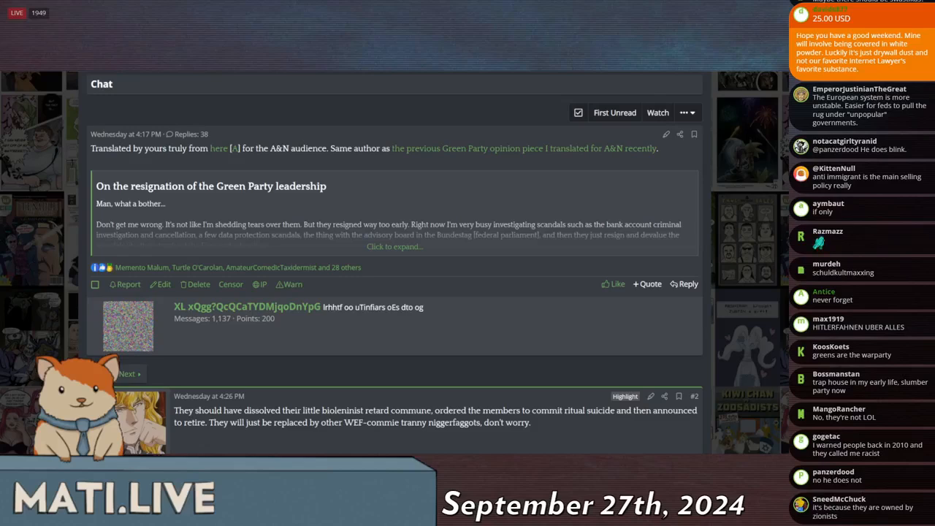
{"action": "scroll", "scroll_direction": "down", "scroll_amount": 3}
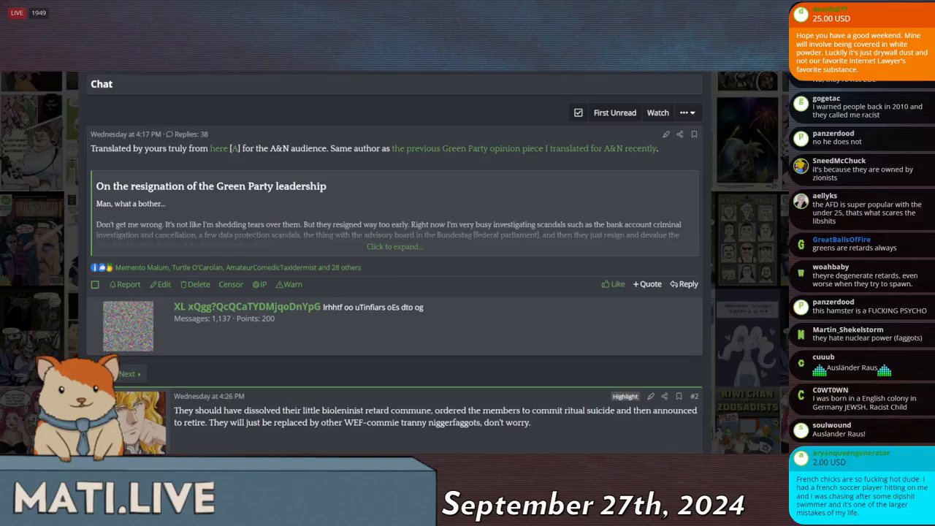
{"action": "scroll", "scroll_direction": "down", "scroll_amount": 3}
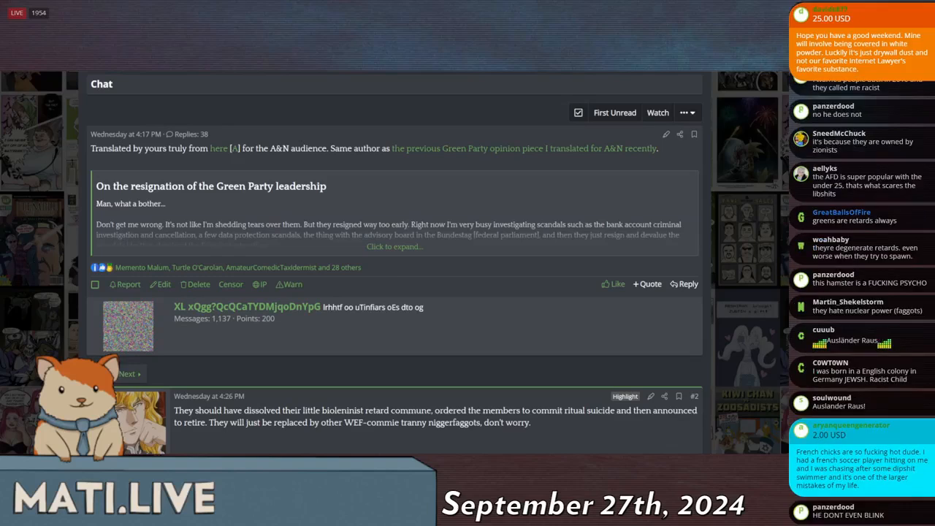
{"action": "scroll", "scroll_direction": "down", "scroll_amount": 3}
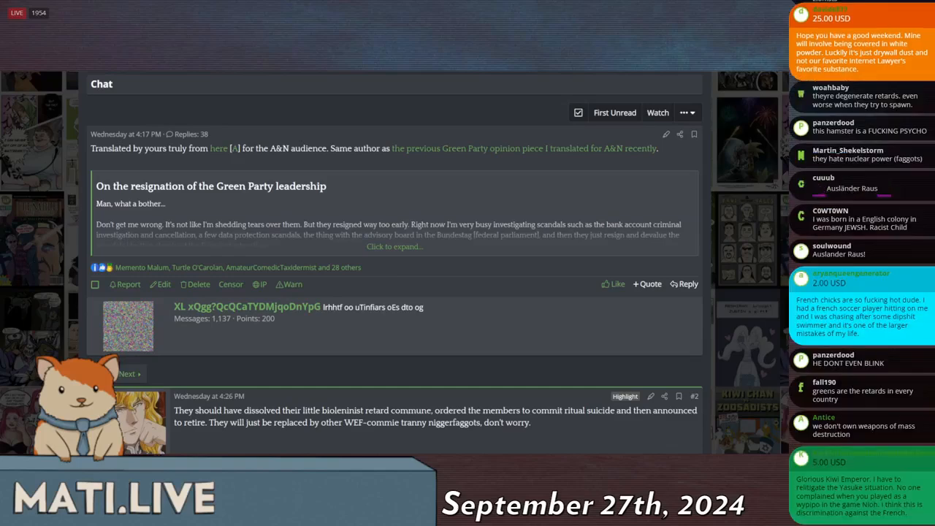
{"action": "scroll", "scroll_direction": "down", "scroll_amount": 3}
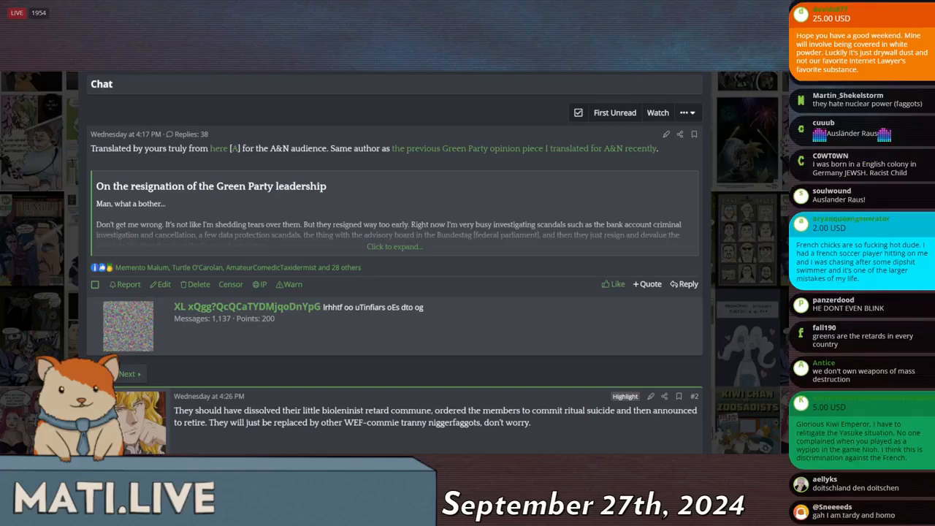
{"action": "scroll", "scroll_direction": "down", "scroll_amount": 3}
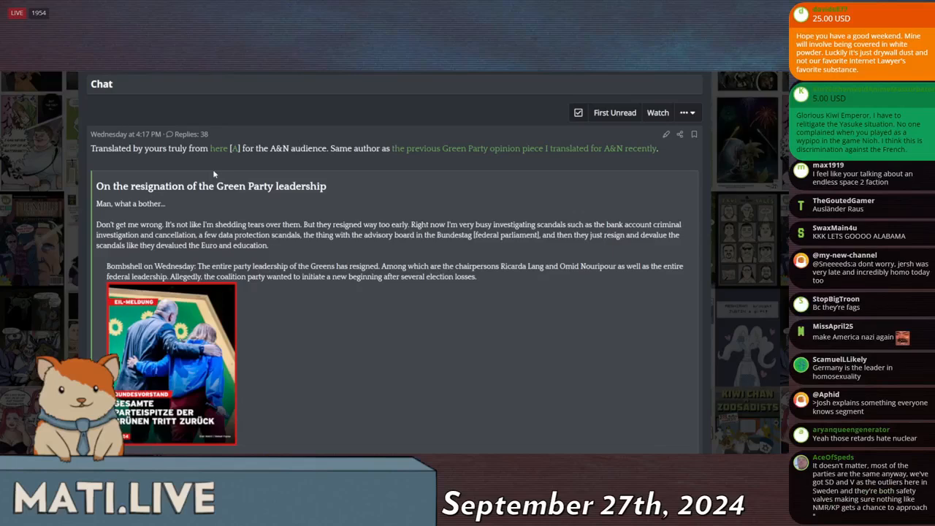
{"action": "scroll", "scroll_direction": "down", "scroll_amount": 3}
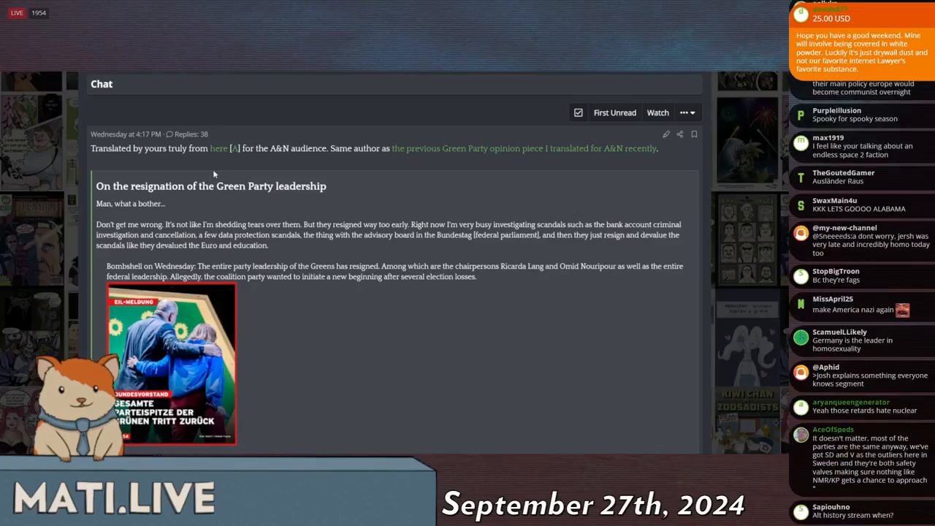
{"action": "scroll", "scroll_direction": "down", "scroll_amount": 3}
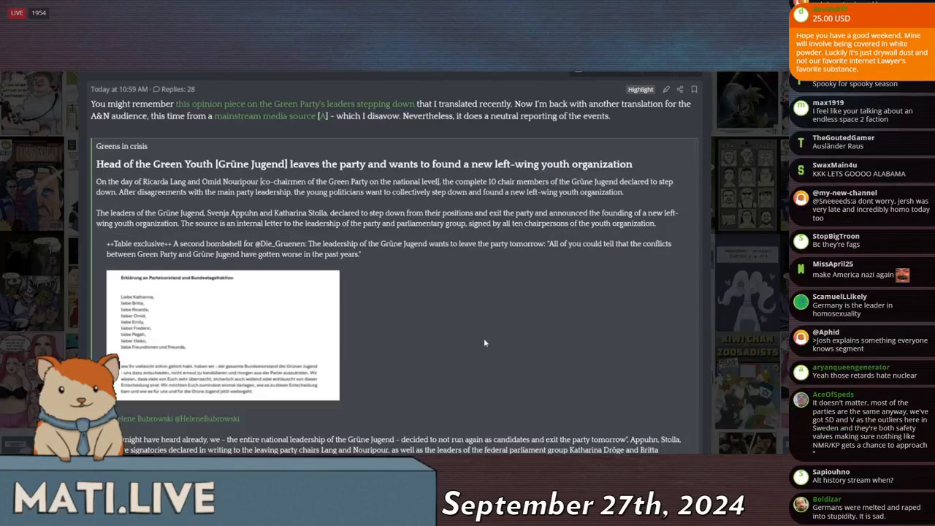
{"action": "scroll", "scroll_direction": "down", "scroll_amount": 3}
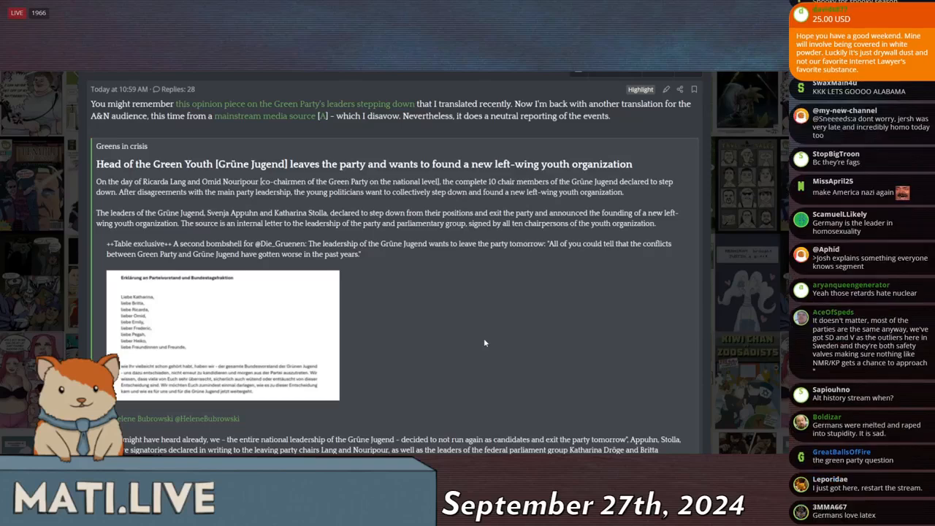
{"action": "scroll", "scroll_direction": "down", "scroll_amount": 3}
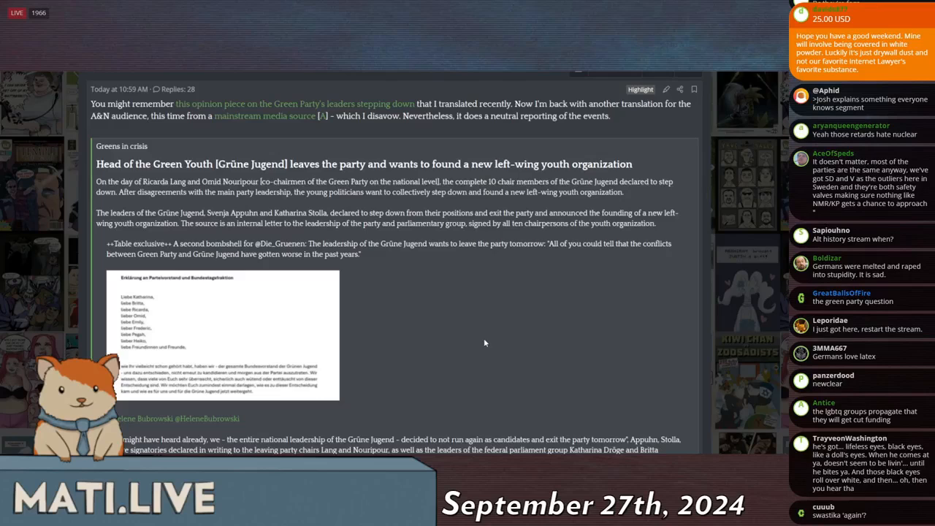
{"action": "scroll", "scroll_direction": "down", "scroll_amount": 3}
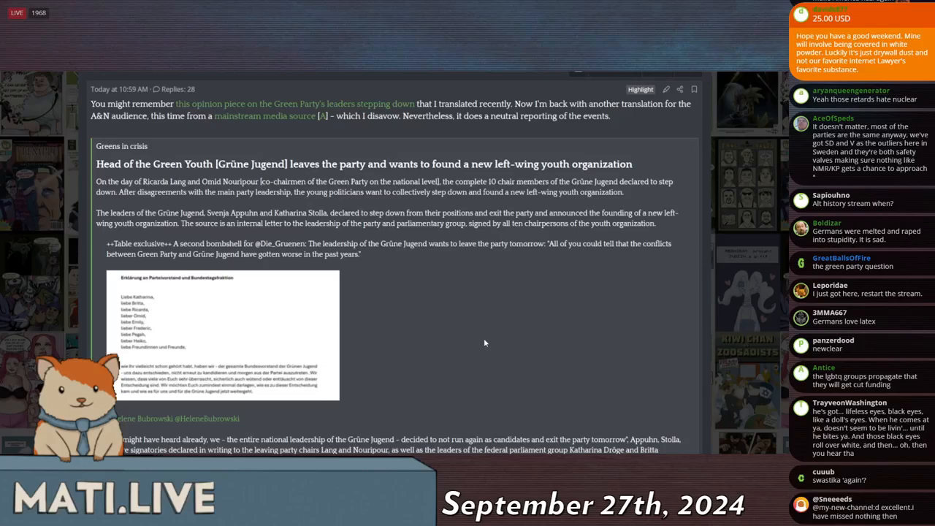
{"action": "scroll", "scroll_direction": "down", "scroll_amount": 3}
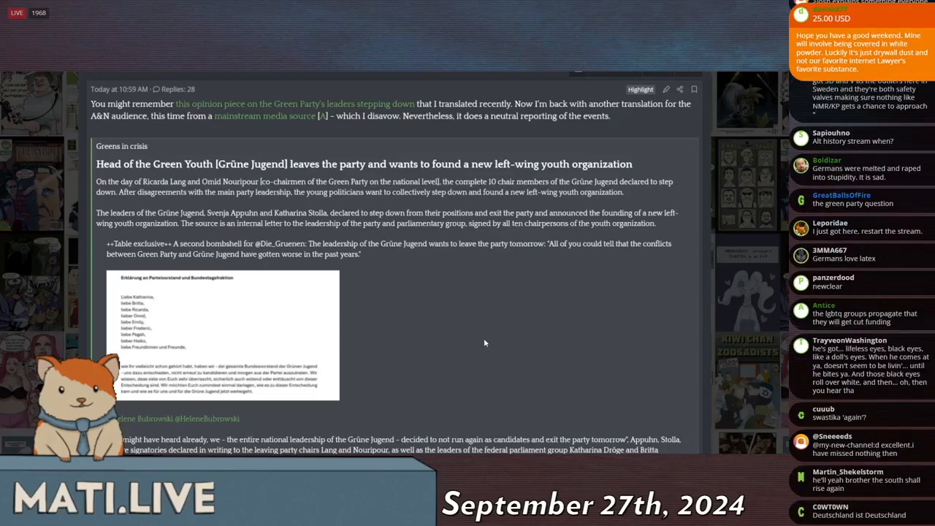
{"action": "scroll", "scroll_direction": "down", "scroll_amount": 3}
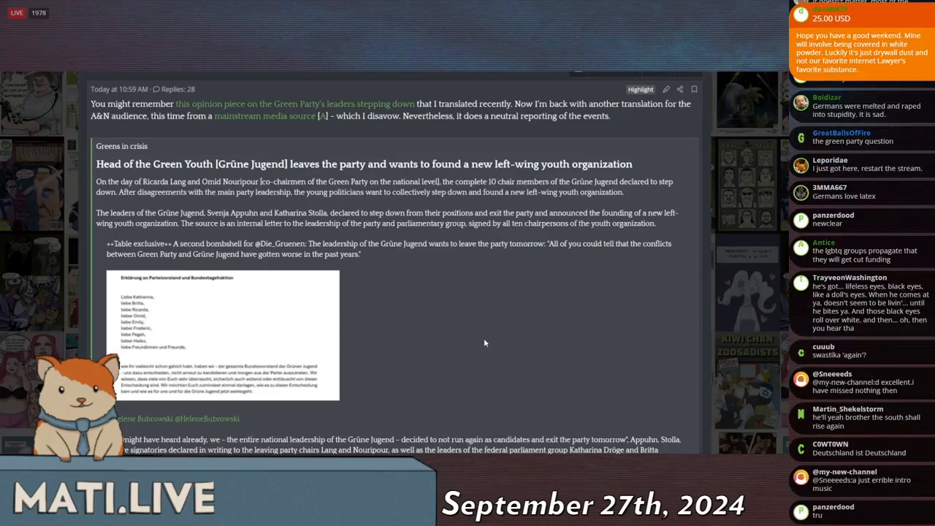
{"action": "mouse_move", "coordinate": [484, 340]}
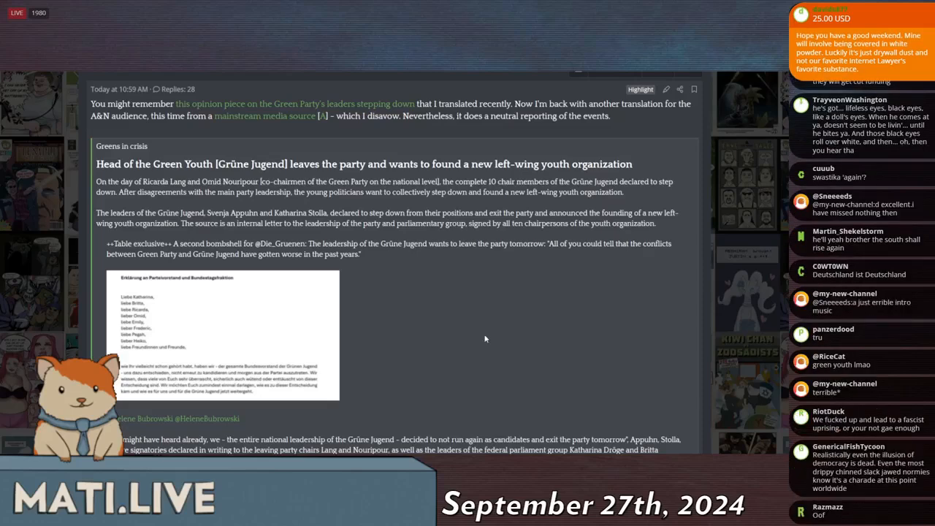
{"action": "scroll", "scroll_direction": "down", "scroll_amount": 3}
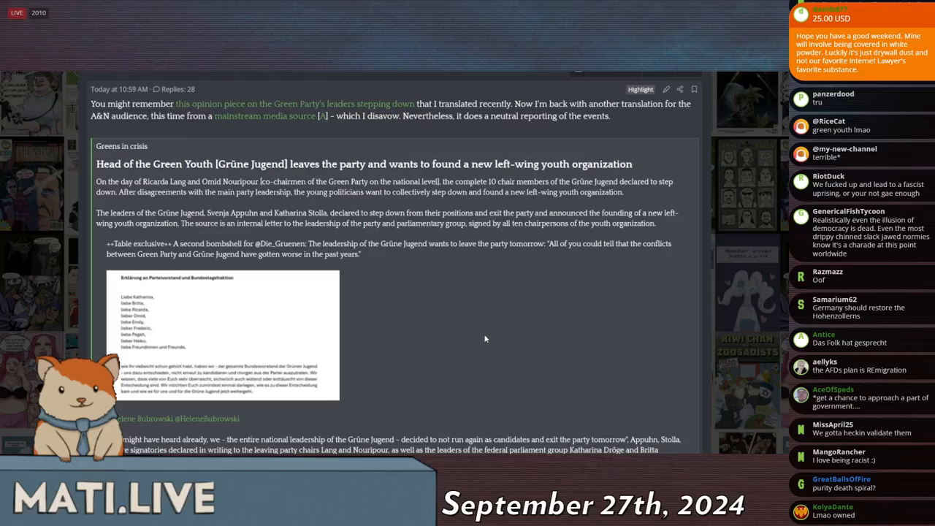
{"action": "scroll", "scroll_direction": "down", "scroll_amount": 3}
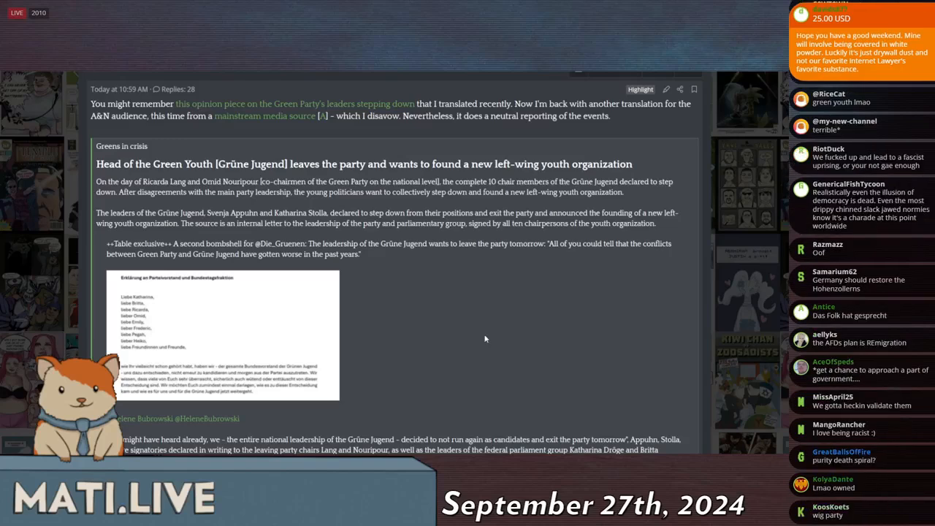
{"action": "scroll", "scroll_direction": "down", "scroll_amount": 3}
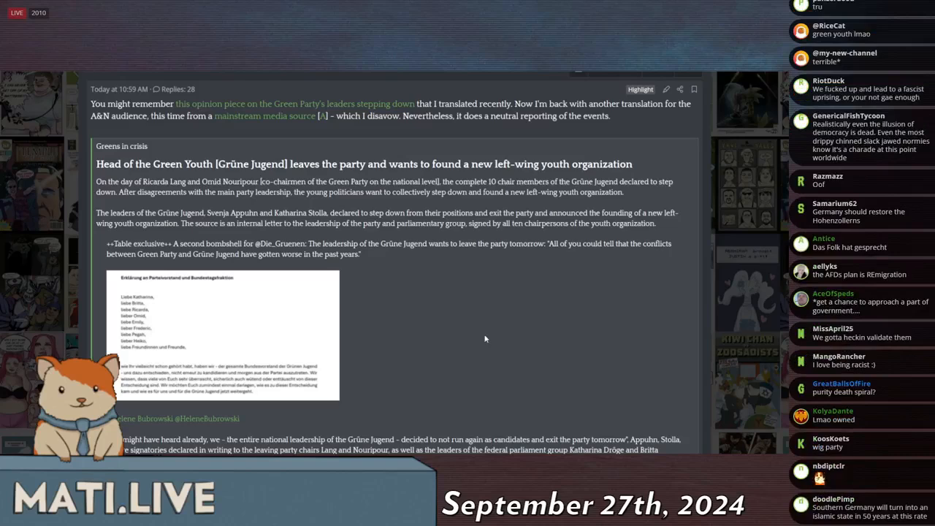
{"action": "scroll", "scroll_direction": "down", "scroll_amount": 3}
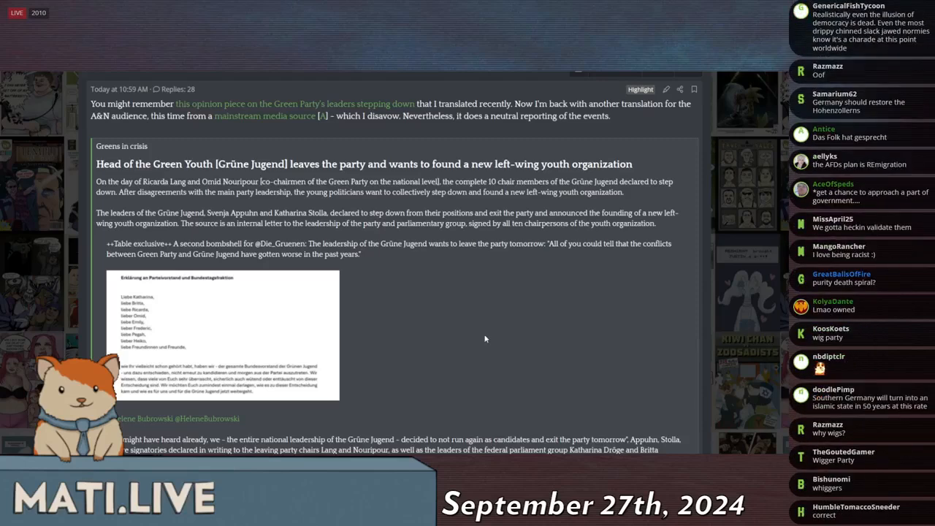
{"action": "scroll", "scroll_direction": "down", "scroll_amount": 3}
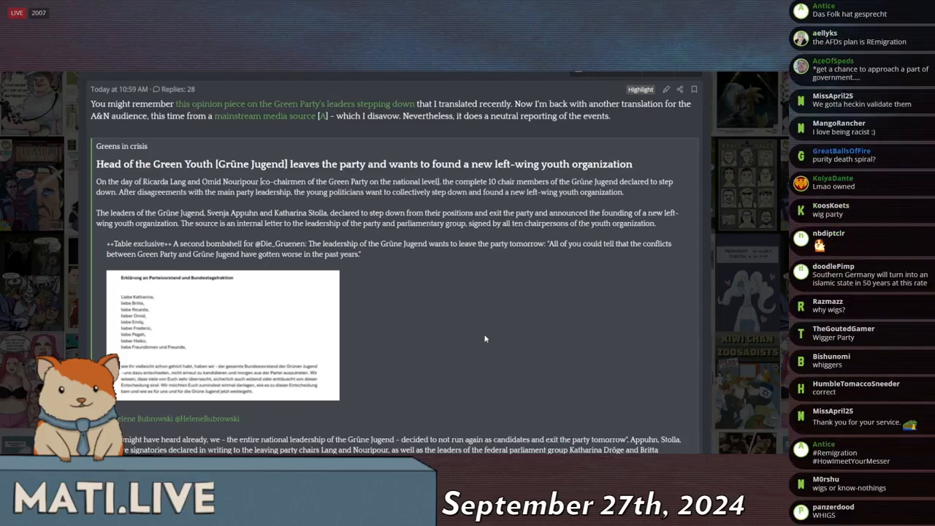
{"action": "scroll", "scroll_direction": "down", "scroll_amount": 3}
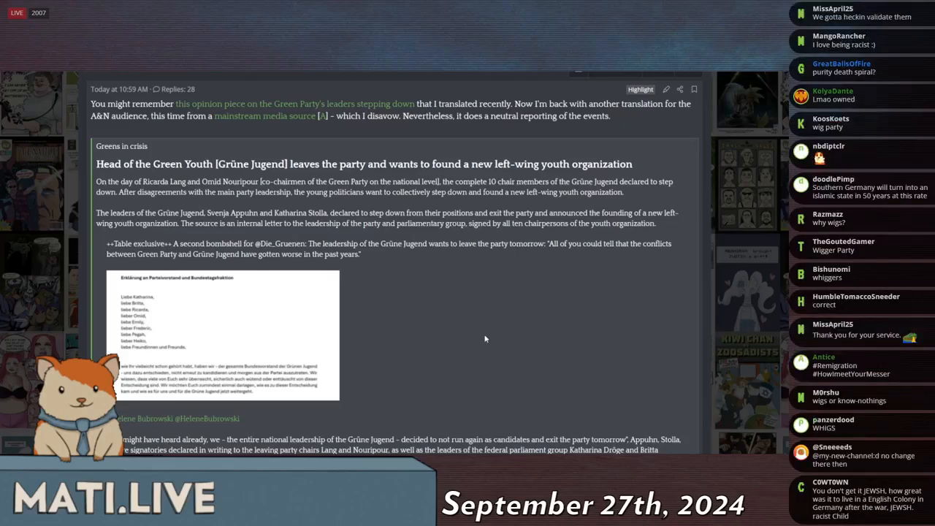
{"action": "scroll", "scroll_direction": "down", "scroll_amount": 3}
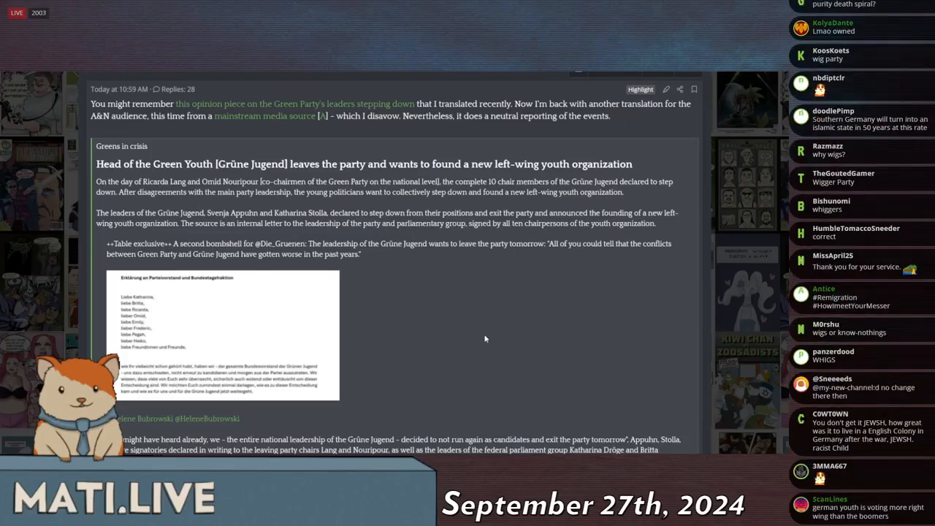
{"action": "scroll", "scroll_direction": "down", "scroll_amount": 3}
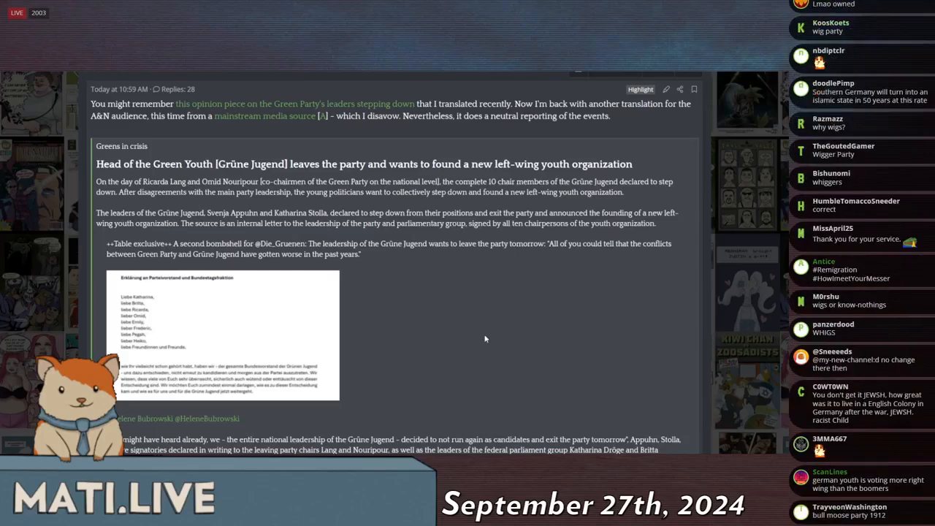
{"action": "scroll", "scroll_direction": "down", "scroll_amount": 3}
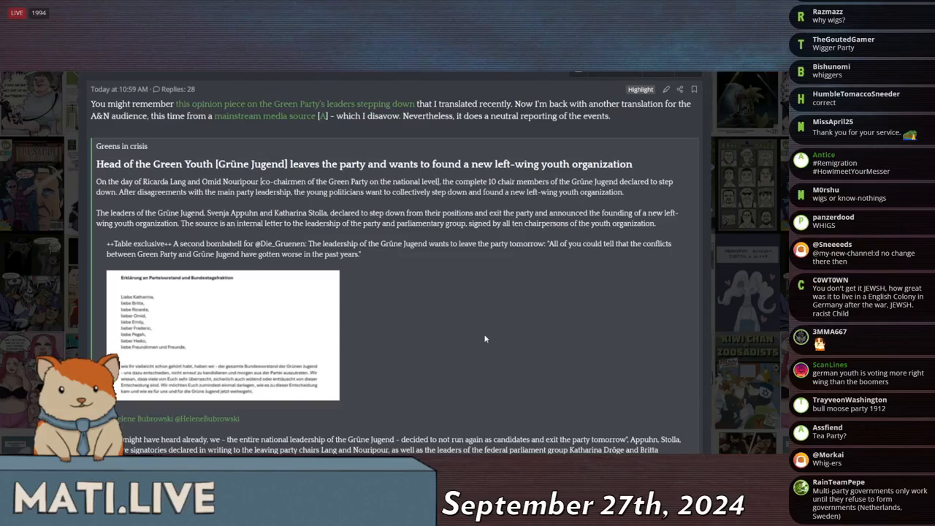
{"action": "scroll", "scroll_direction": "down", "scroll_amount": 3}
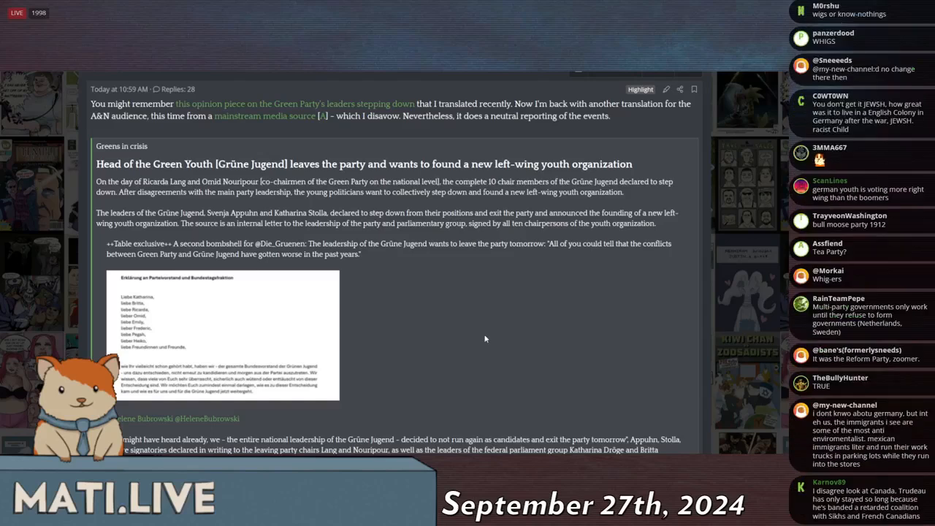
{"action": "scroll", "scroll_direction": "down", "scroll_amount": 3}
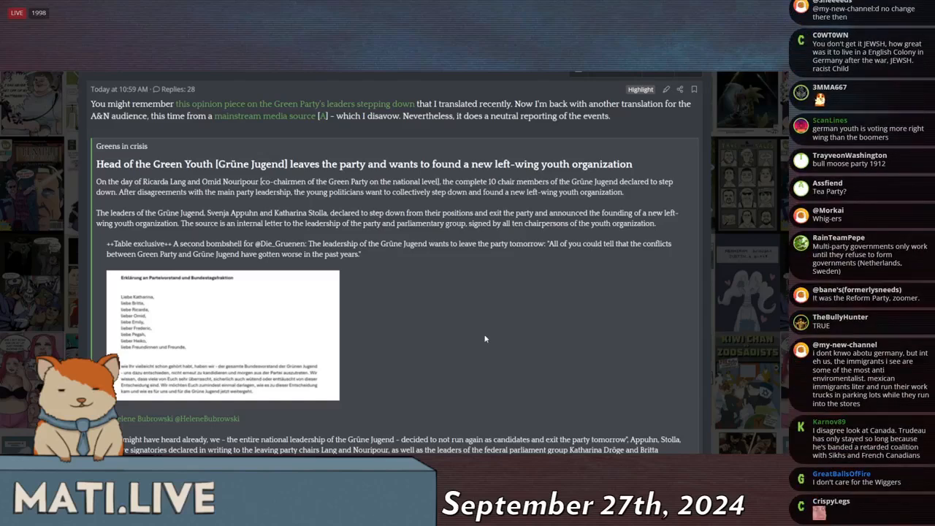
{"action": "scroll", "scroll_direction": "down", "scroll_amount": 3}
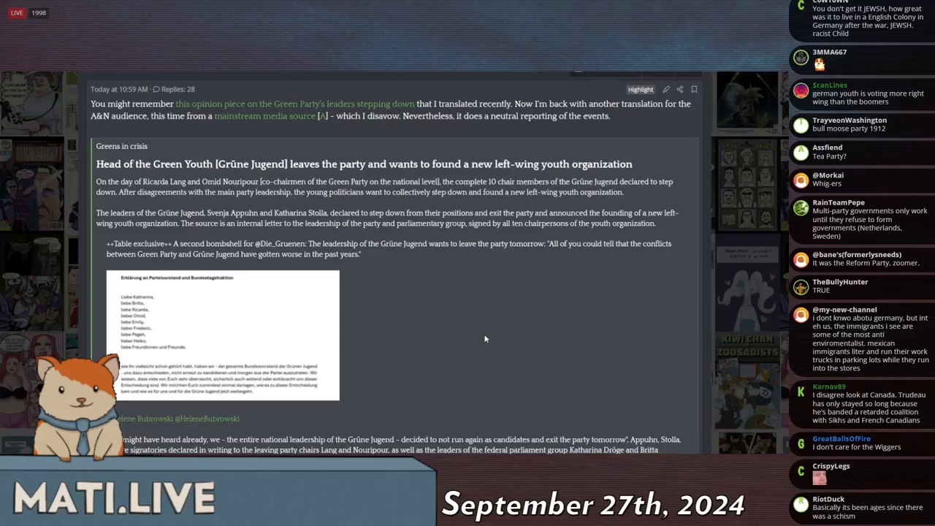
{"action": "scroll", "scroll_direction": "down", "scroll_amount": 3}
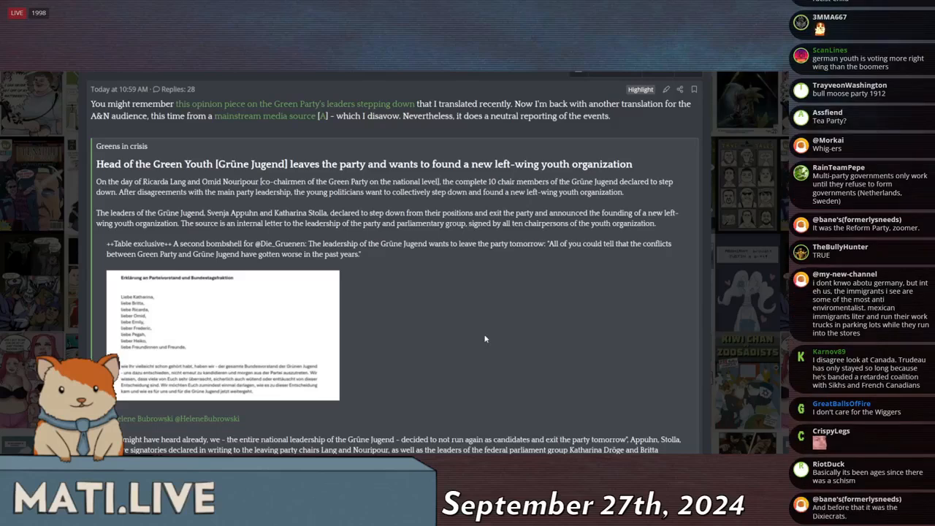
{"action": "scroll", "scroll_direction": "down", "scroll_amount": 3}
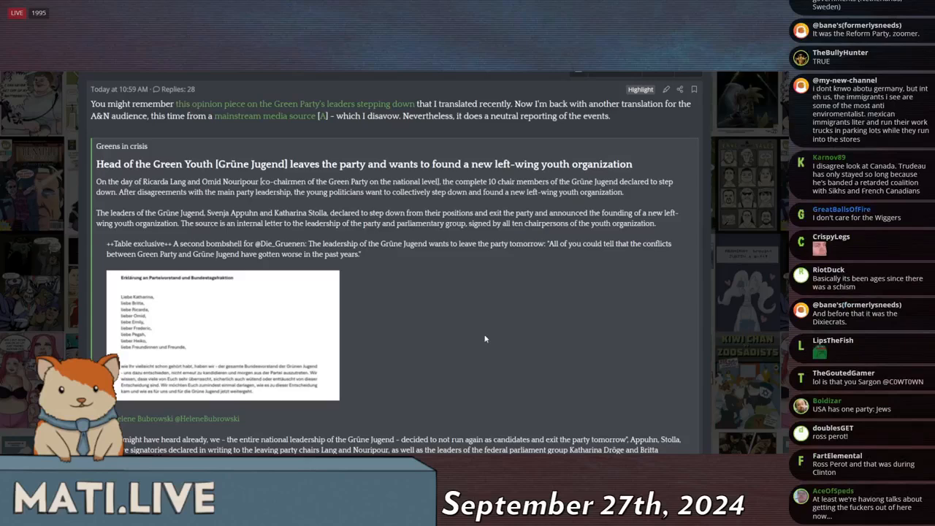
{"action": "scroll", "scroll_direction": "down", "scroll_amount": 3}
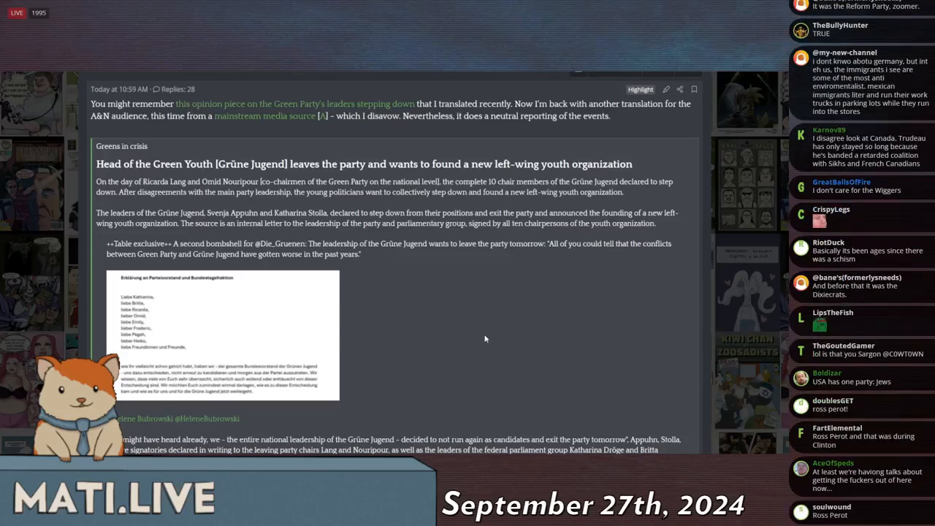
{"action": "scroll", "scroll_direction": "down", "scroll_amount": 3}
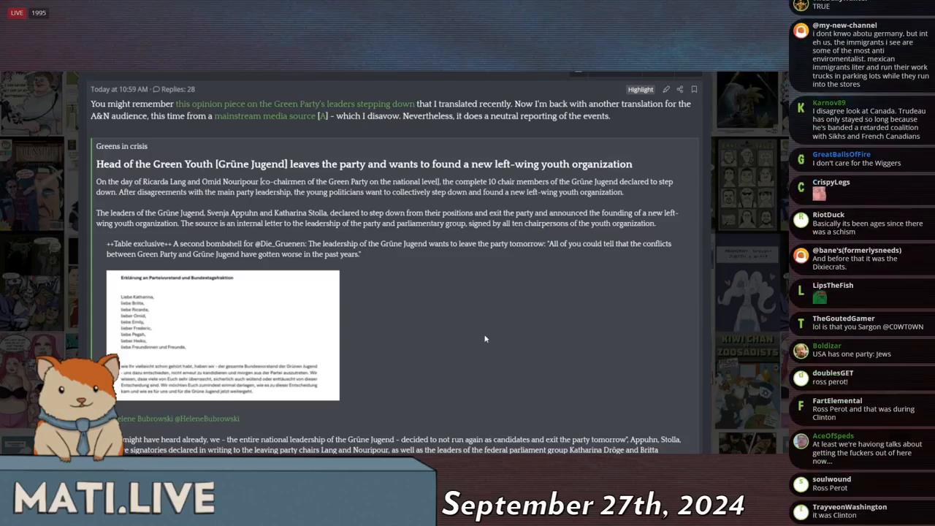
{"action": "scroll", "scroll_direction": "down", "scroll_amount": 3}
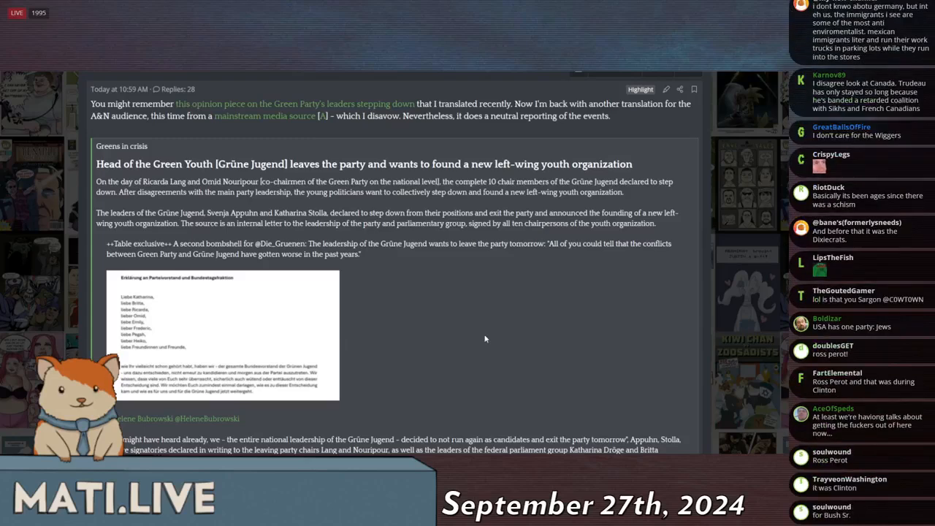
{"action": "scroll", "scroll_direction": "down", "scroll_amount": 3}
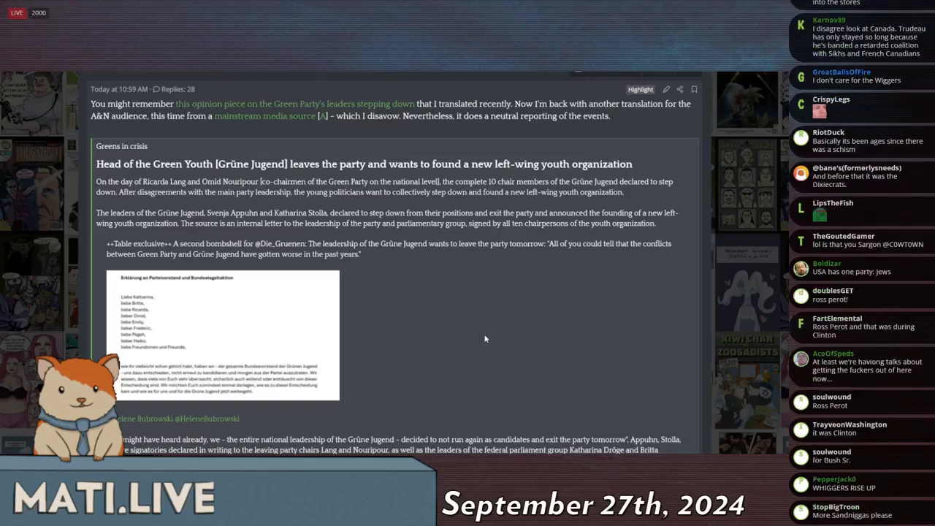
{"action": "scroll", "scroll_direction": "down", "scroll_amount": 3}
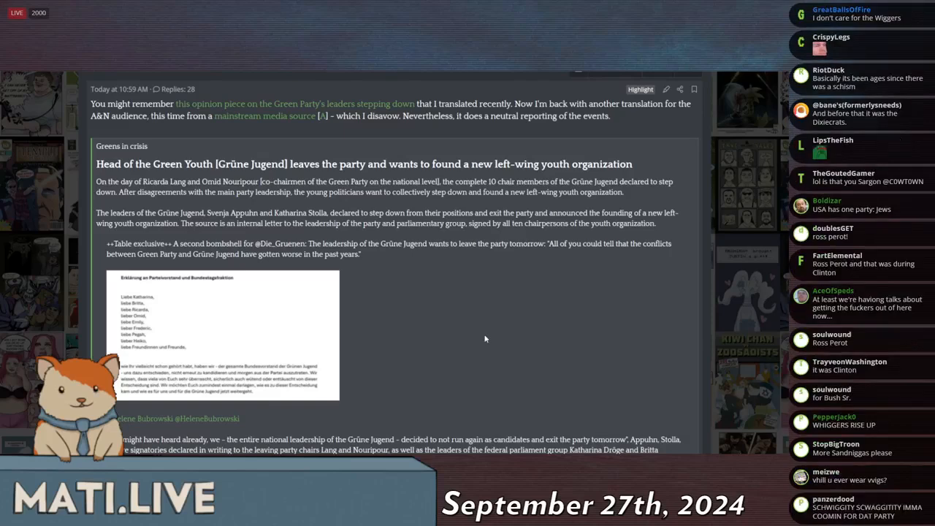
{"action": "scroll", "scroll_direction": "down", "scroll_amount": 3}
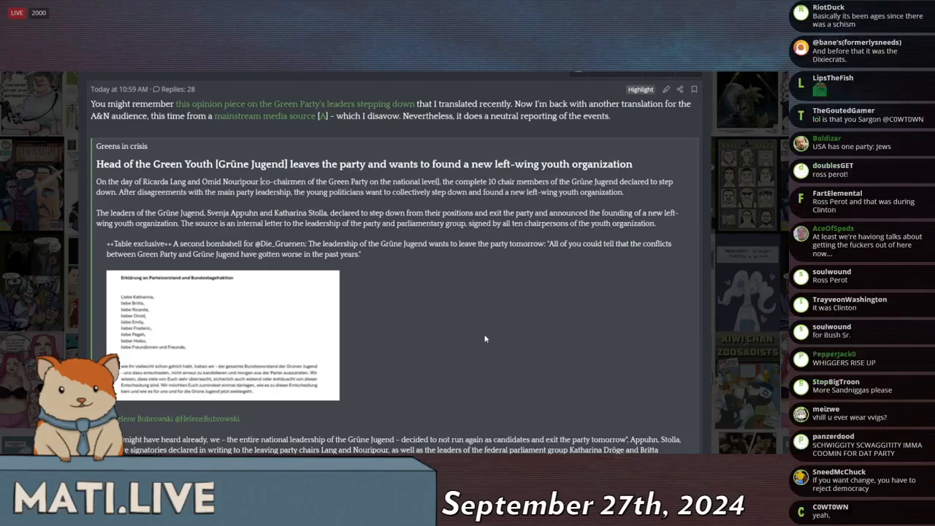
{"action": "scroll", "scroll_direction": "down", "scroll_amount": 3}
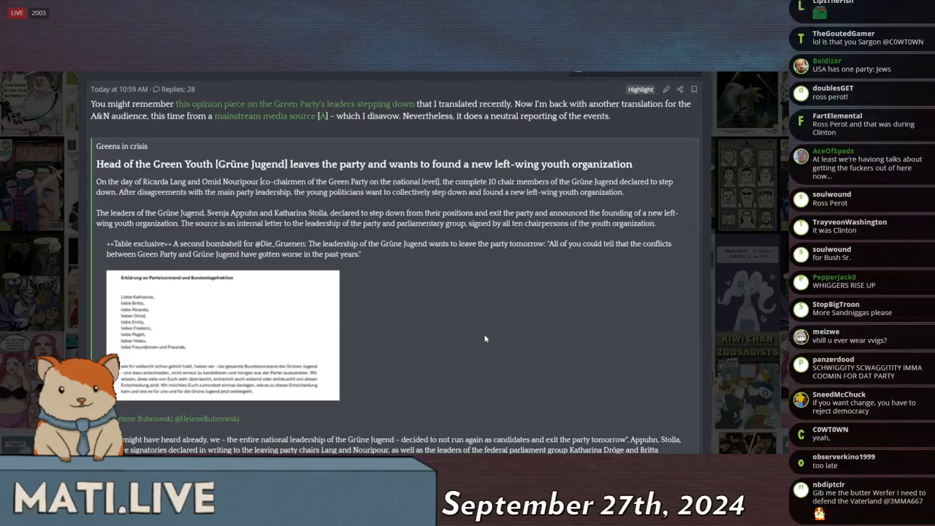
{"action": "scroll", "scroll_direction": "down", "scroll_amount": 3}
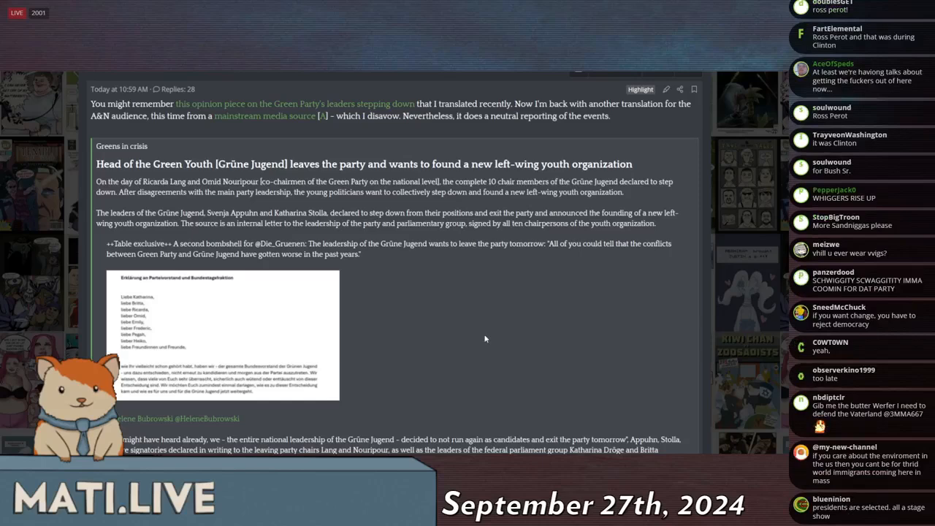
{"action": "scroll", "scroll_direction": "down", "scroll_amount": 3}
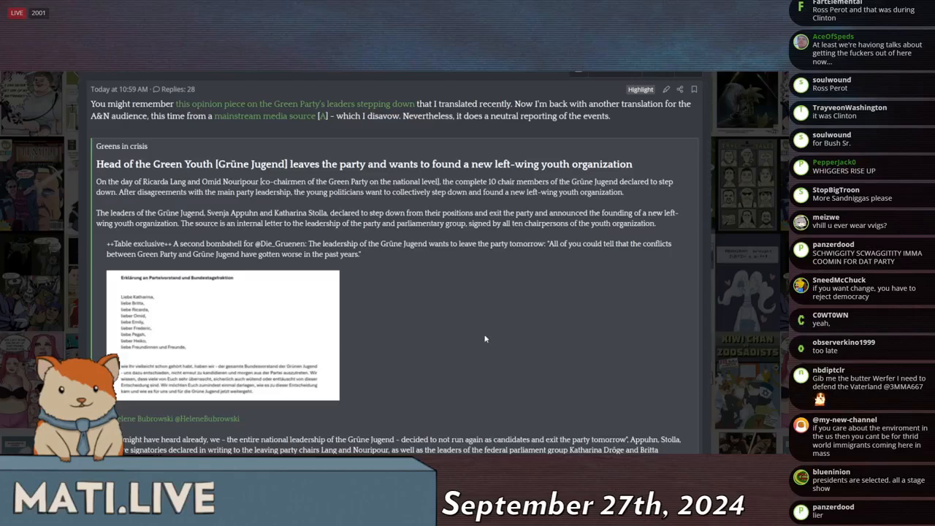
{"action": "scroll", "scroll_direction": "down", "scroll_amount": 3}
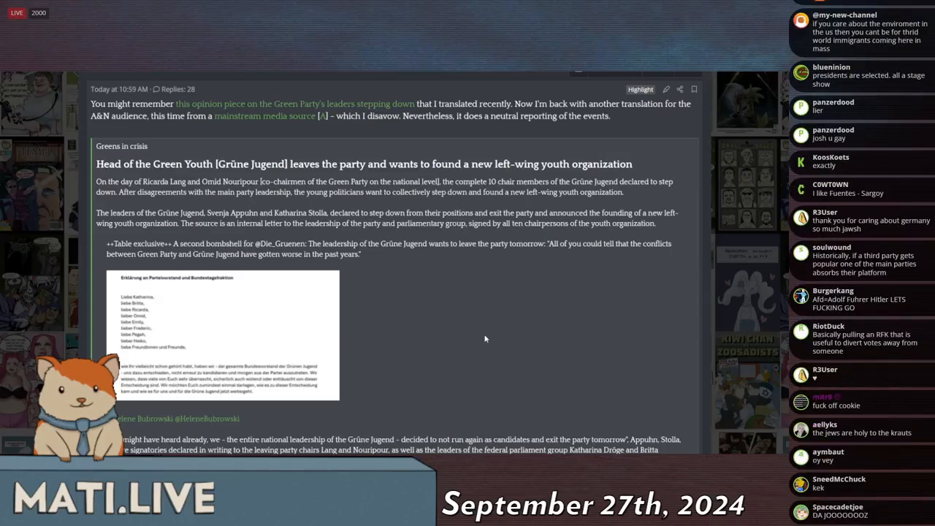
{"action": "scroll", "scroll_direction": "down", "scroll_amount": 3}
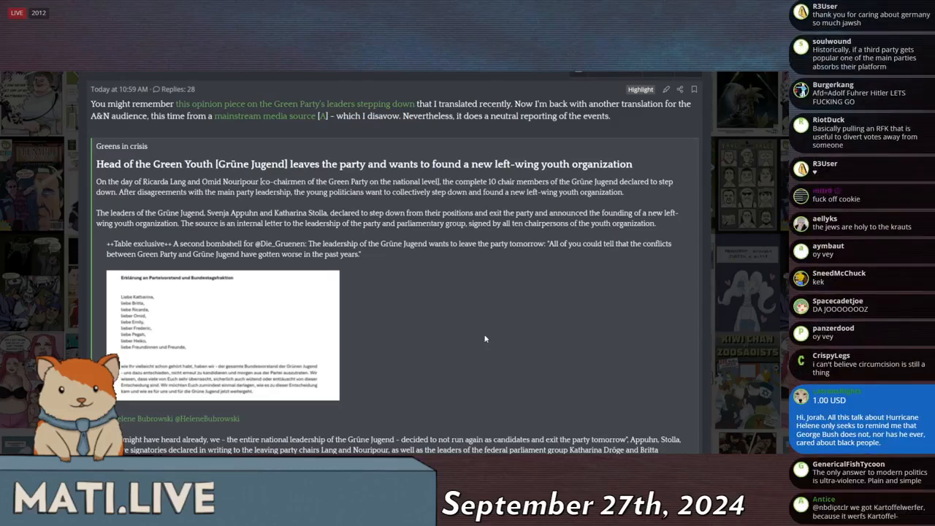
{"action": "scroll", "scroll_direction": "down", "scroll_amount": 3}
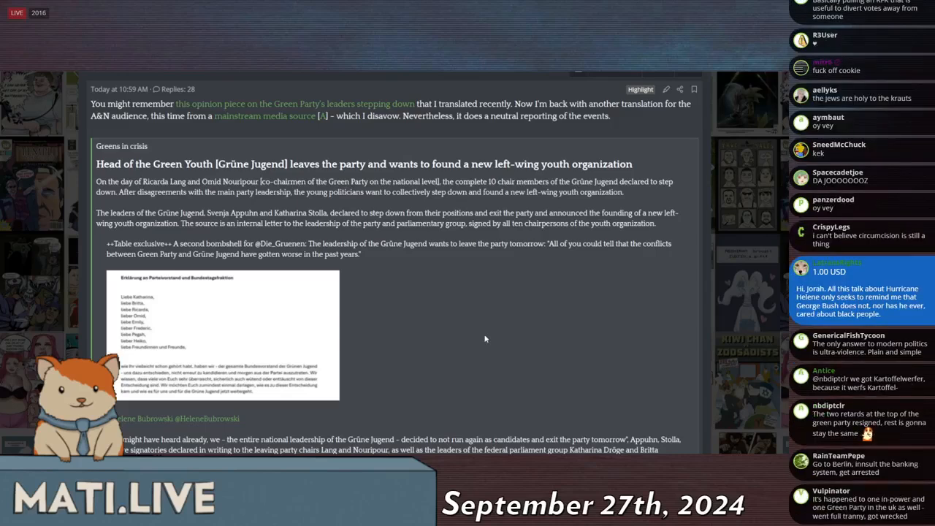
{"action": "scroll", "scroll_direction": "down", "scroll_amount": 3}
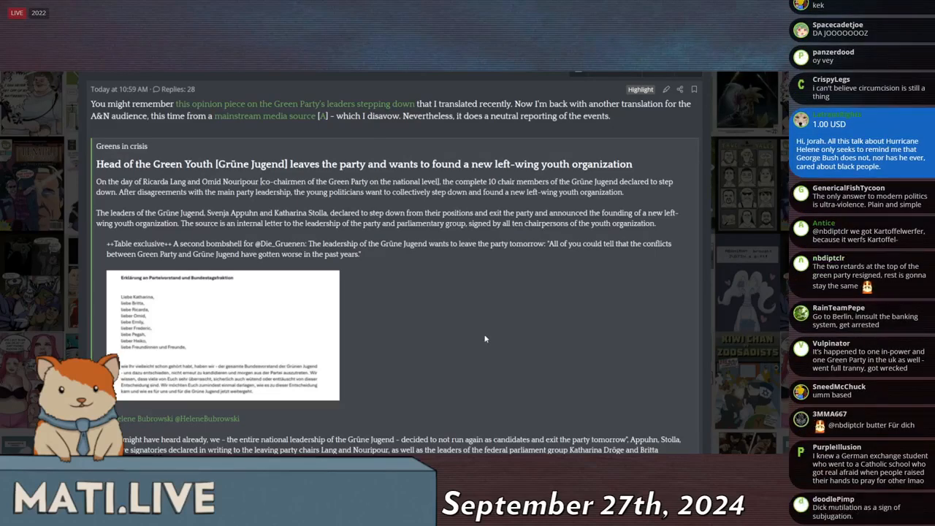
{"action": "scroll", "scroll_direction": "down", "scroll_amount": 3}
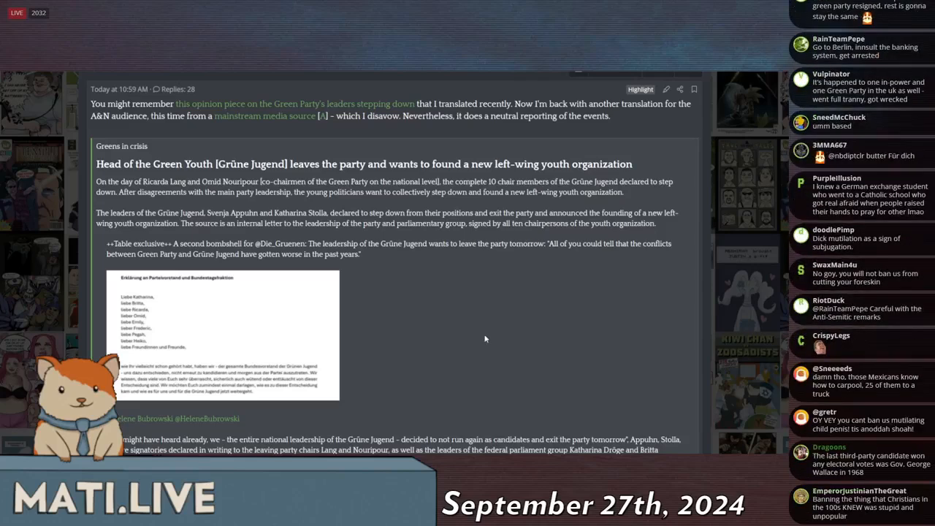
{"action": "scroll", "scroll_direction": "down", "scroll_amount": 3}
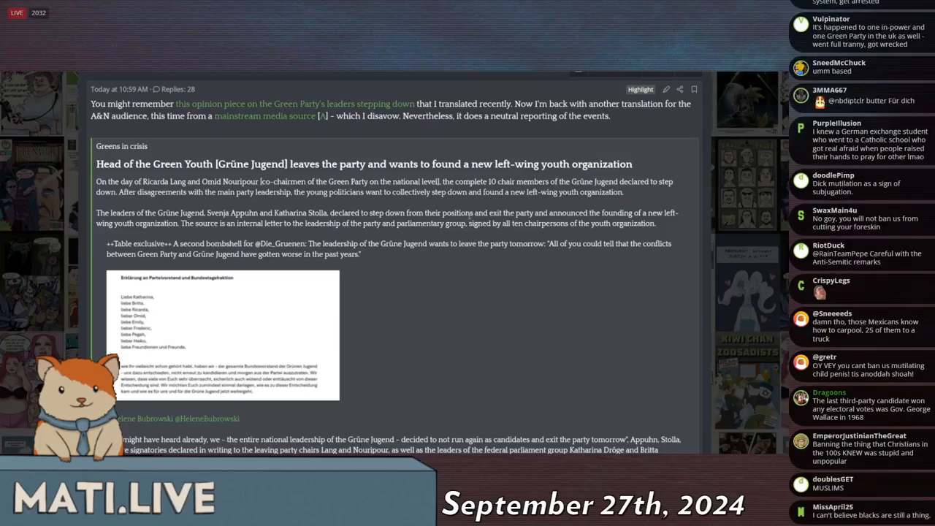
{"action": "double_click", "coordinate": [458, 212]}
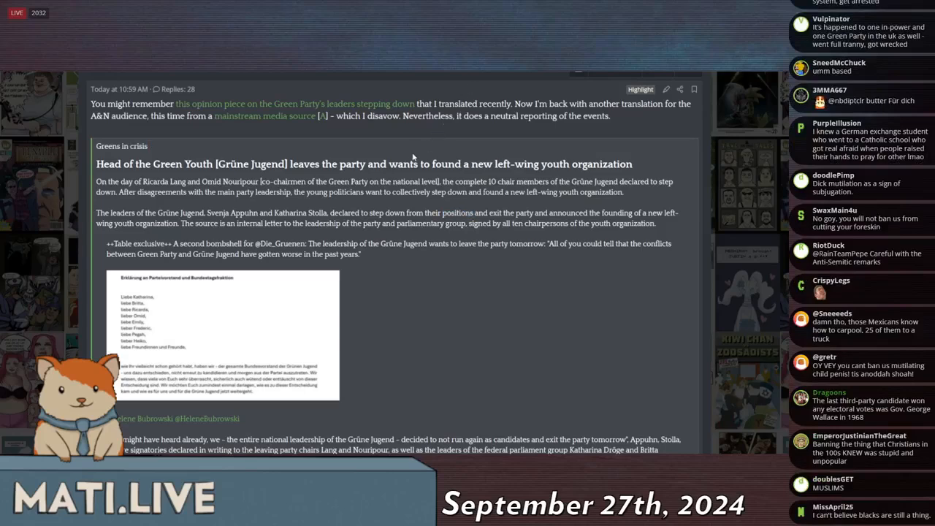
{"action": "mouse_move", "coordinate": [344, 267]}
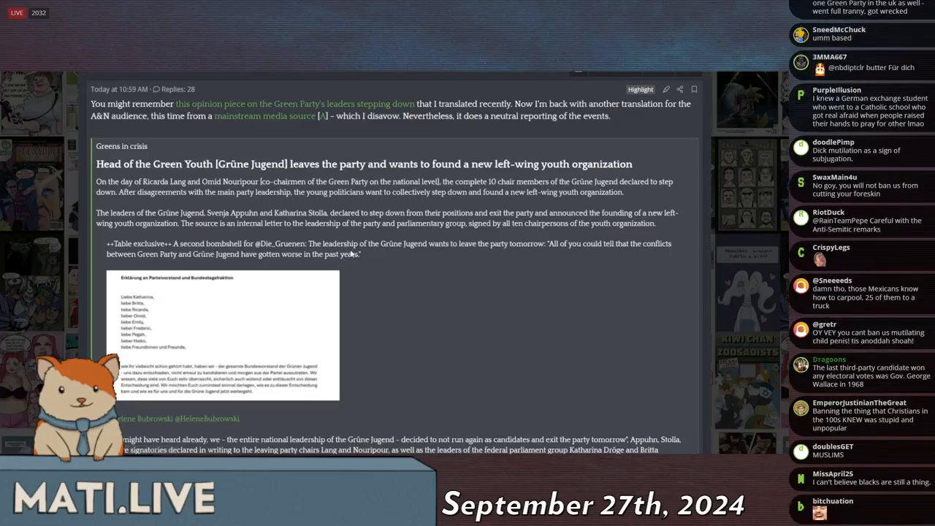
{"action": "scroll", "scroll_direction": "down", "scroll_amount": 3}
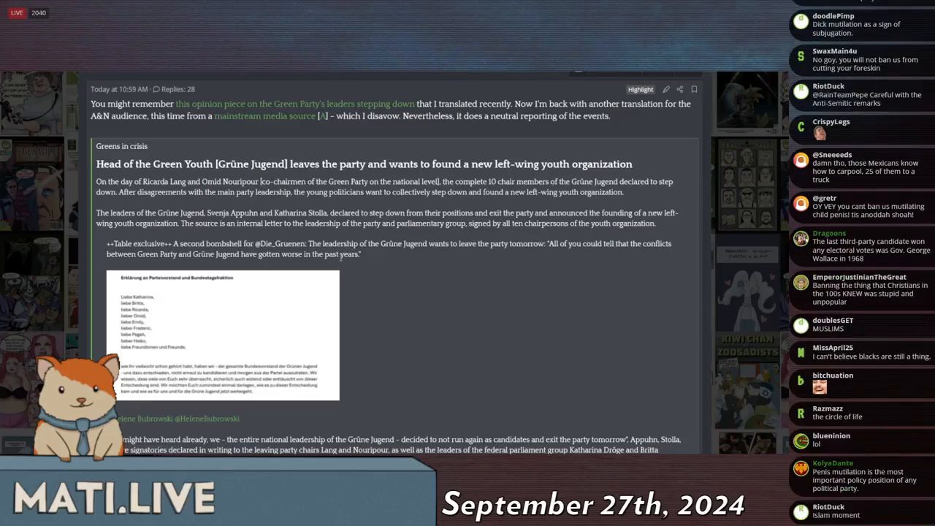
{"action": "scroll", "scroll_direction": "down", "scroll_amount": 3}
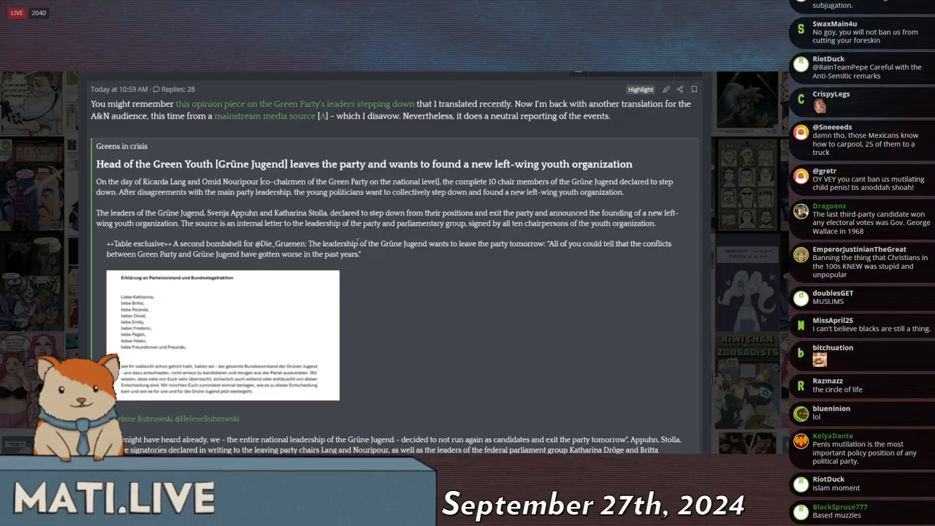